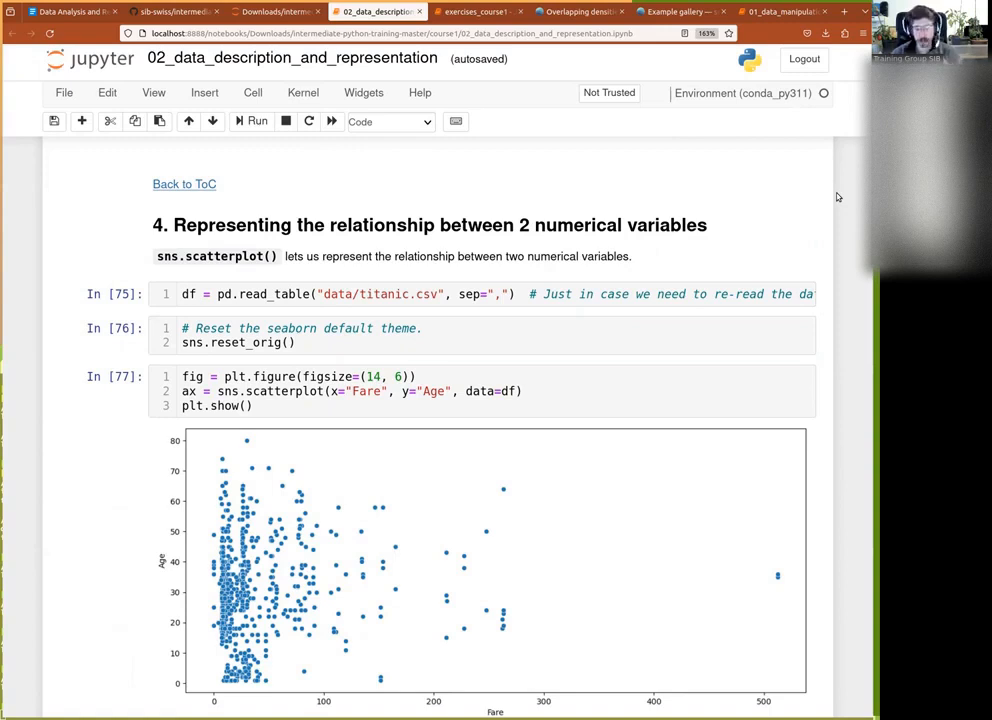
pyautogui.moveTo(205, 243)
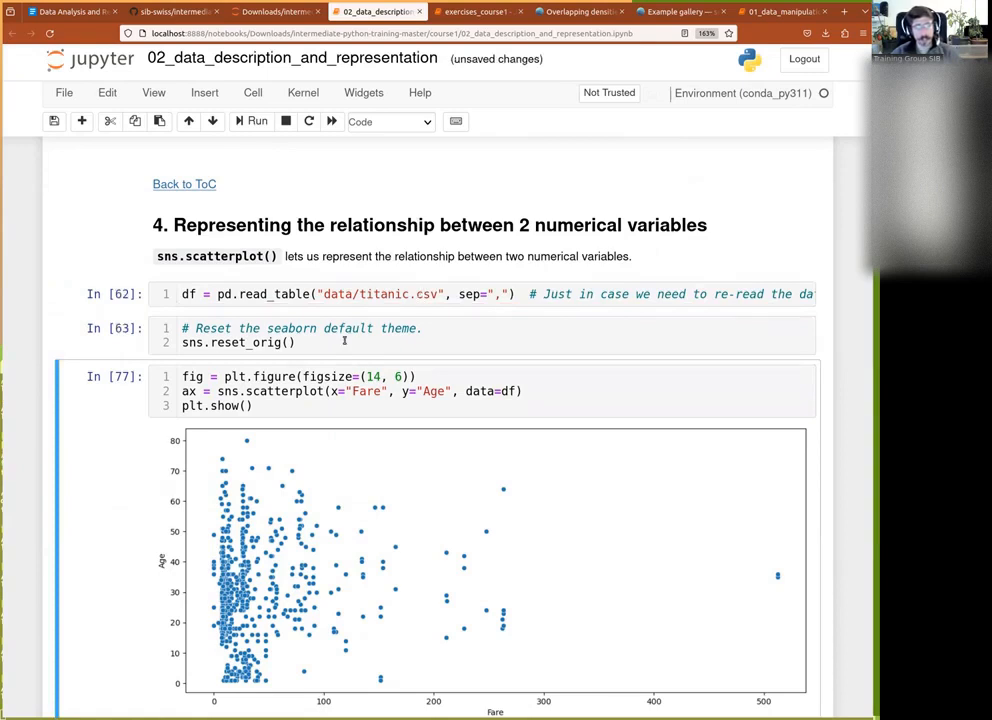
# Scroll through the Titanic loading, theme reset and Fare-versus-Age scatterplot cells.
pyautogui.scroll(-3)
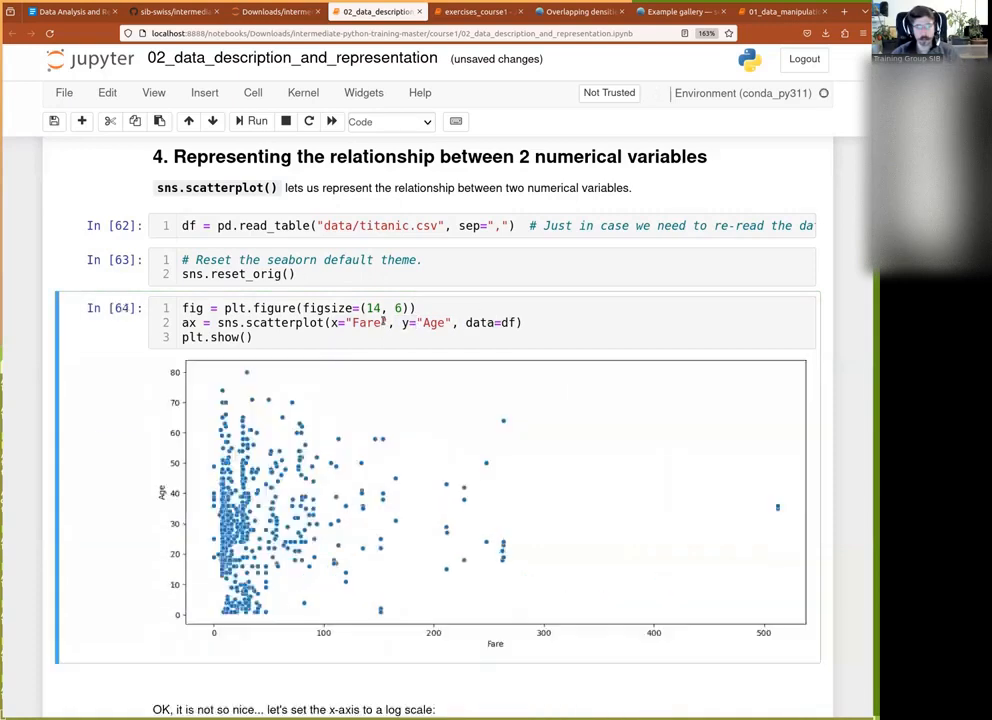
pyautogui.moveTo(477, 572)
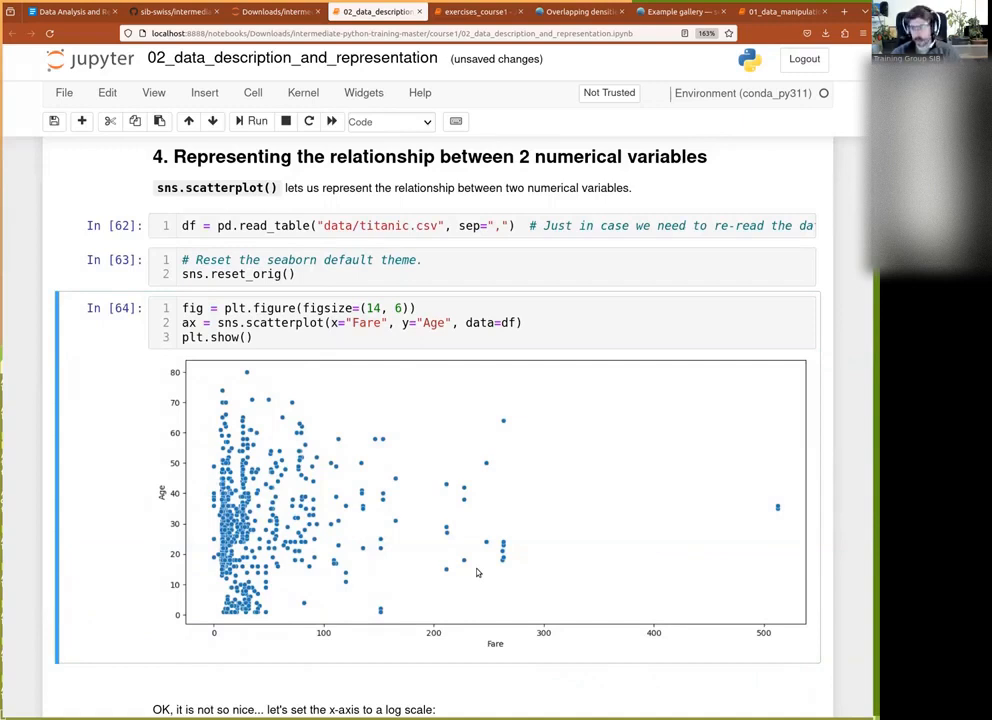
# Scroll down to the Fare-versus-Age scatterplot cell with the logarithmic x-axis.
pyautogui.scroll(-3)
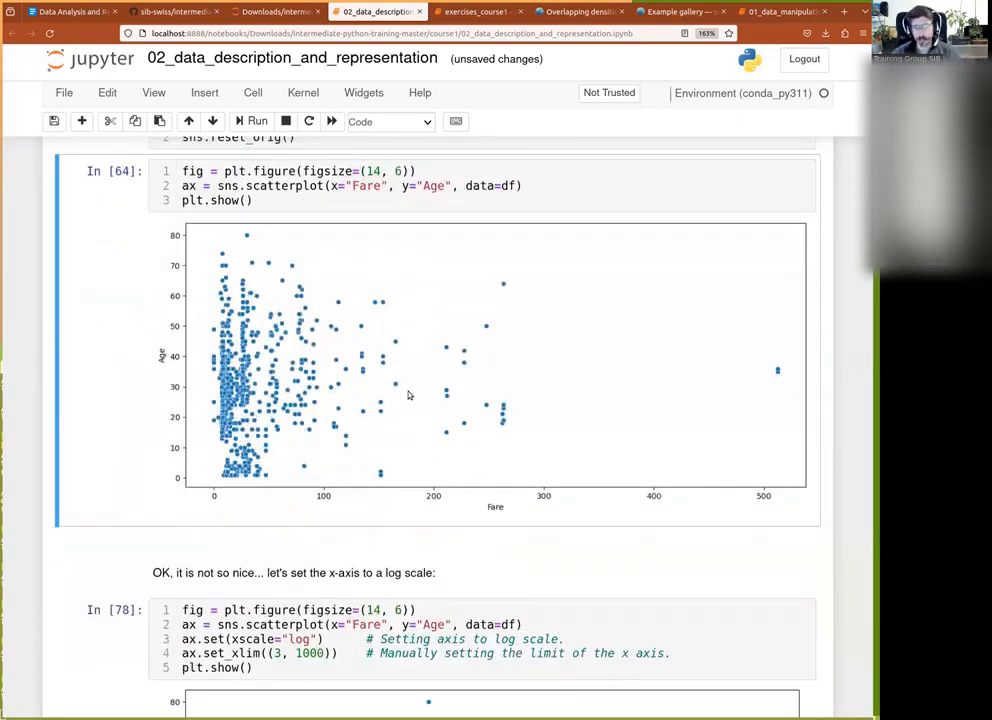
pyautogui.scroll(-3)
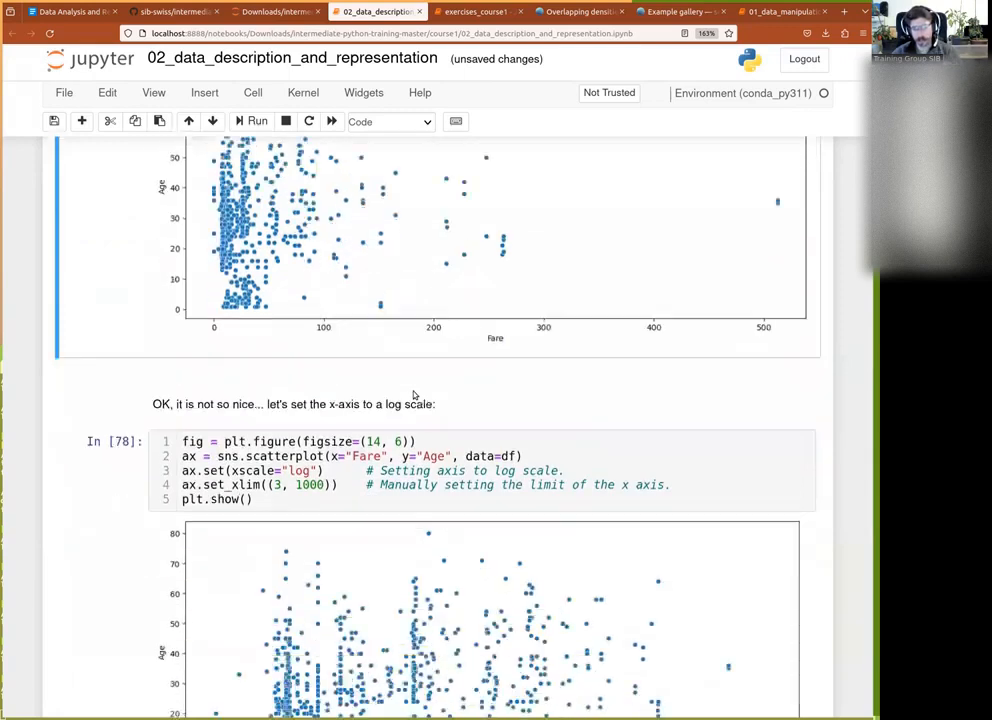
pyautogui.scroll(3)
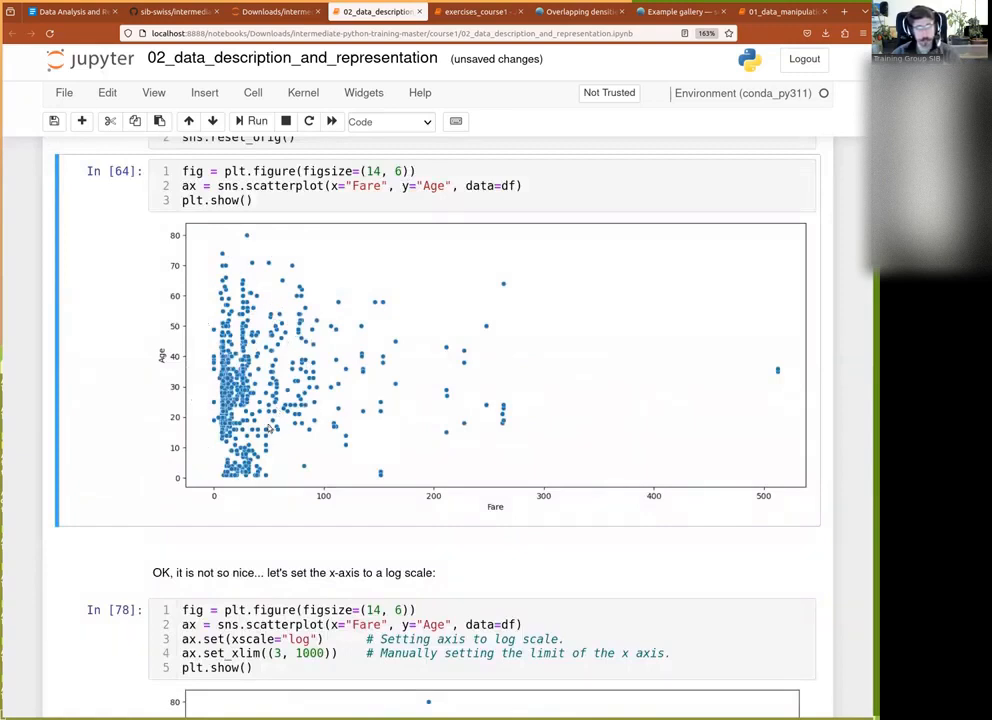
pyautogui.moveTo(704, 419)
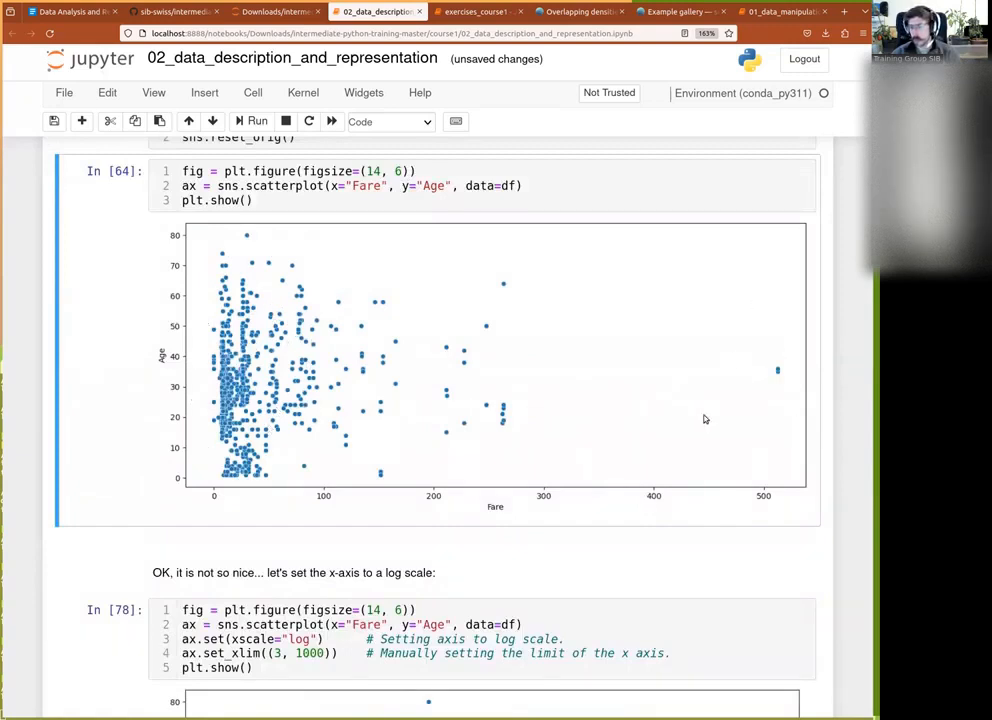
pyautogui.scroll(-3)
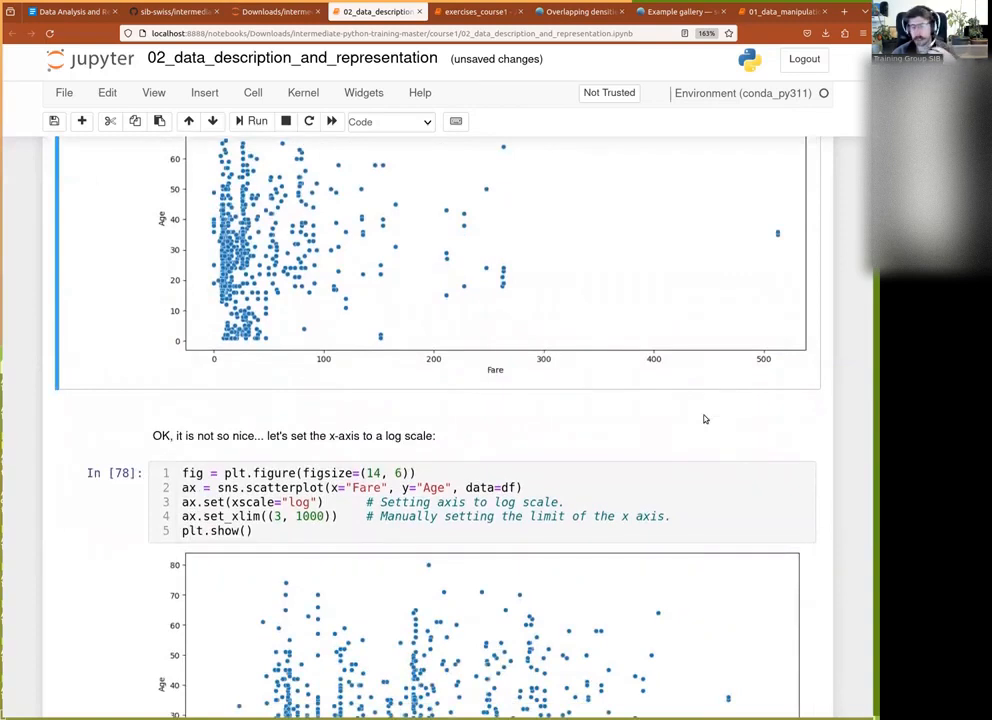
pyautogui.scroll(-3)
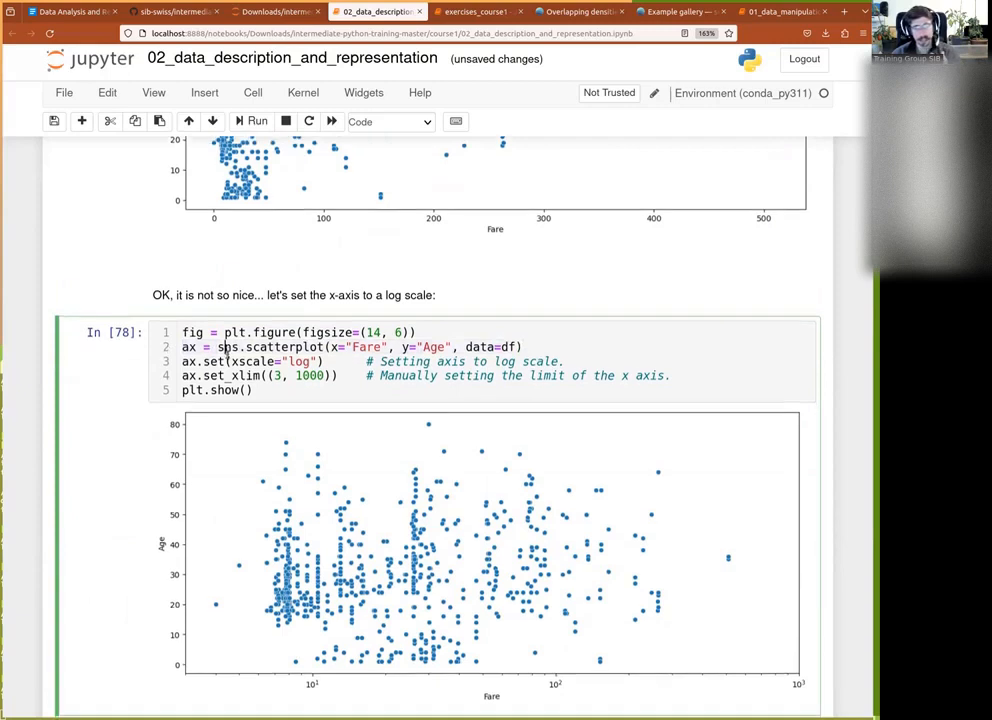
pyautogui.scroll(-3)
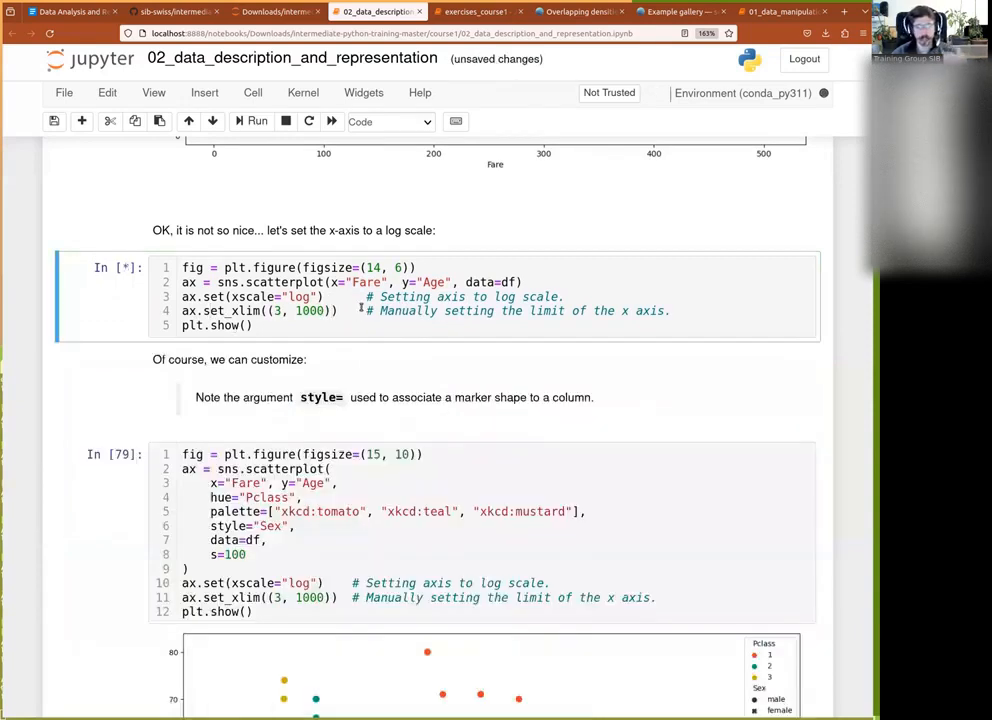
# Rerun the log-fare plot, then edit the scatterplot coloured by Pclass and marked by Sex.
pyautogui.click(256, 121)
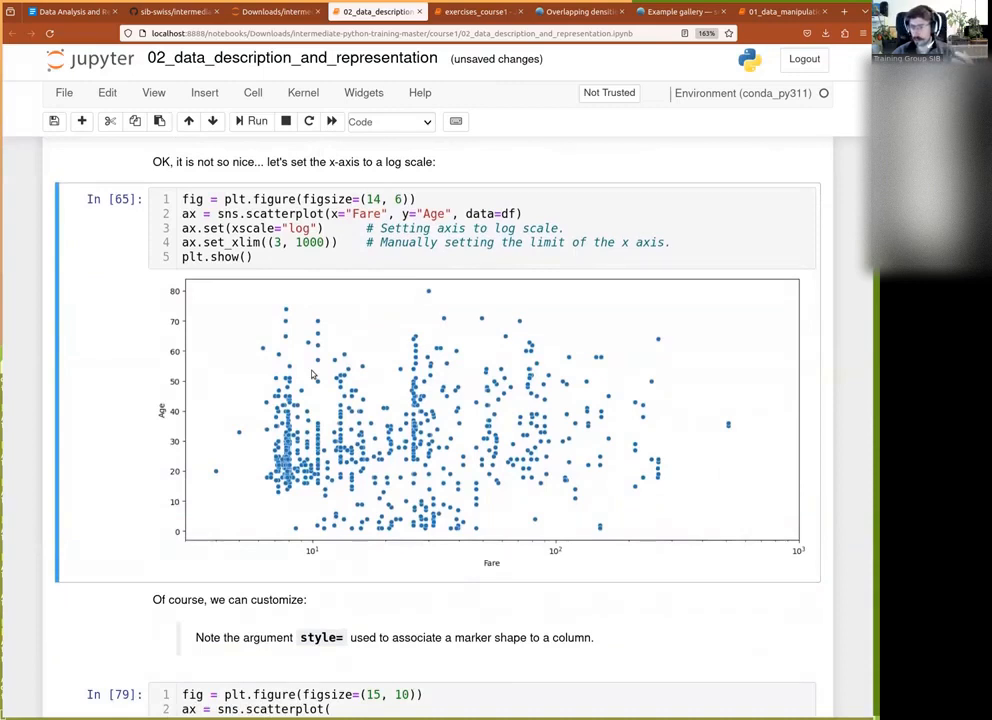
pyautogui.scroll(-3)
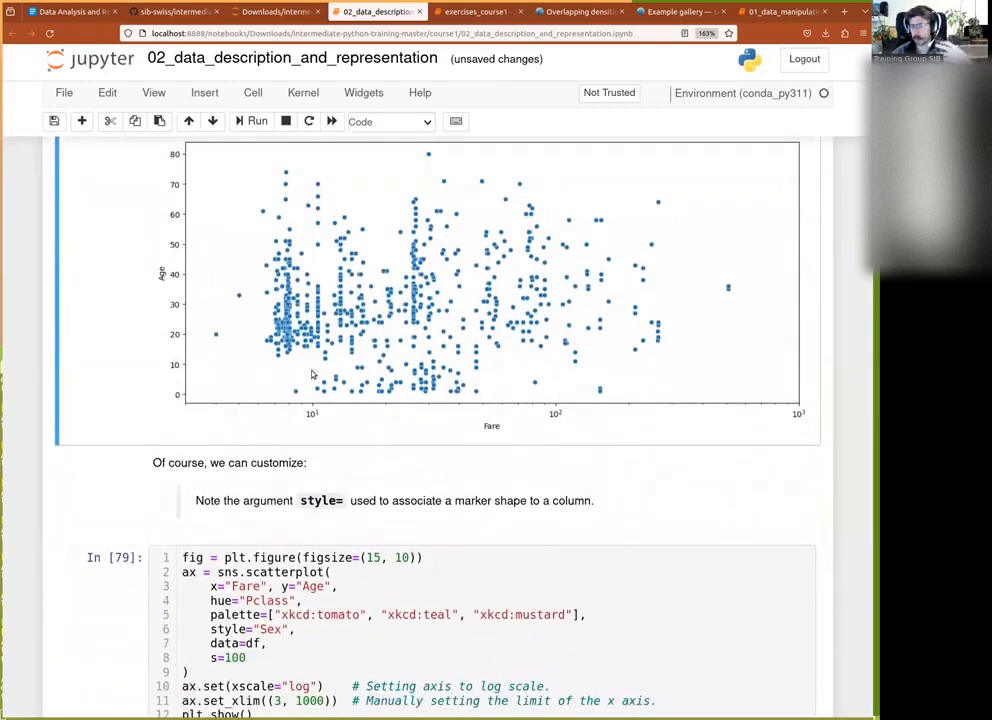
pyautogui.scroll(-3)
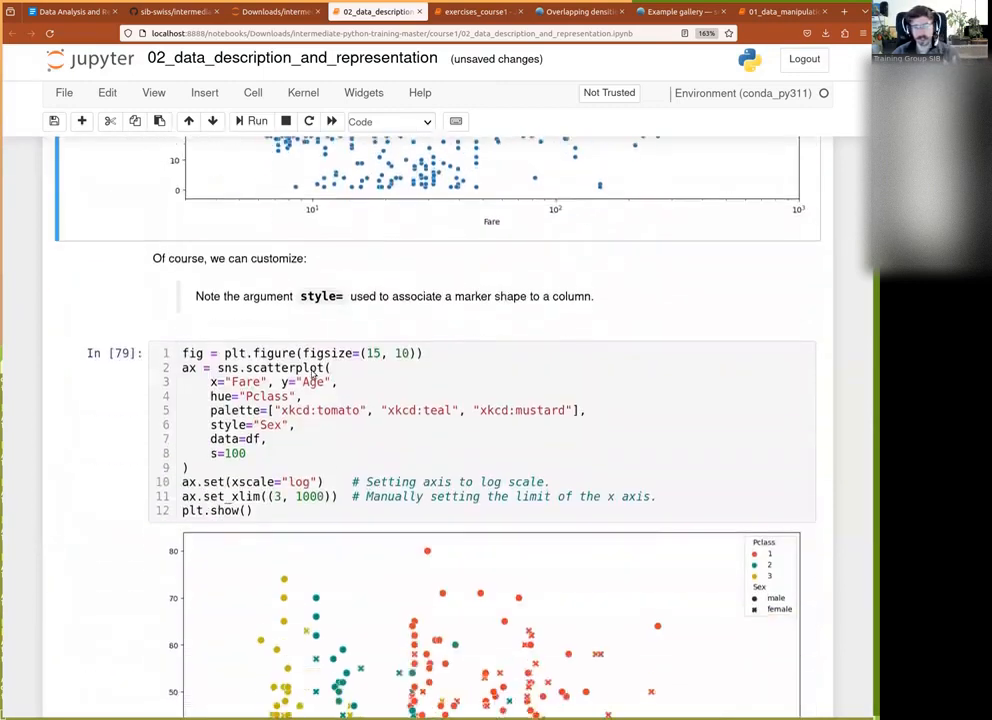
pyautogui.scroll(-3)
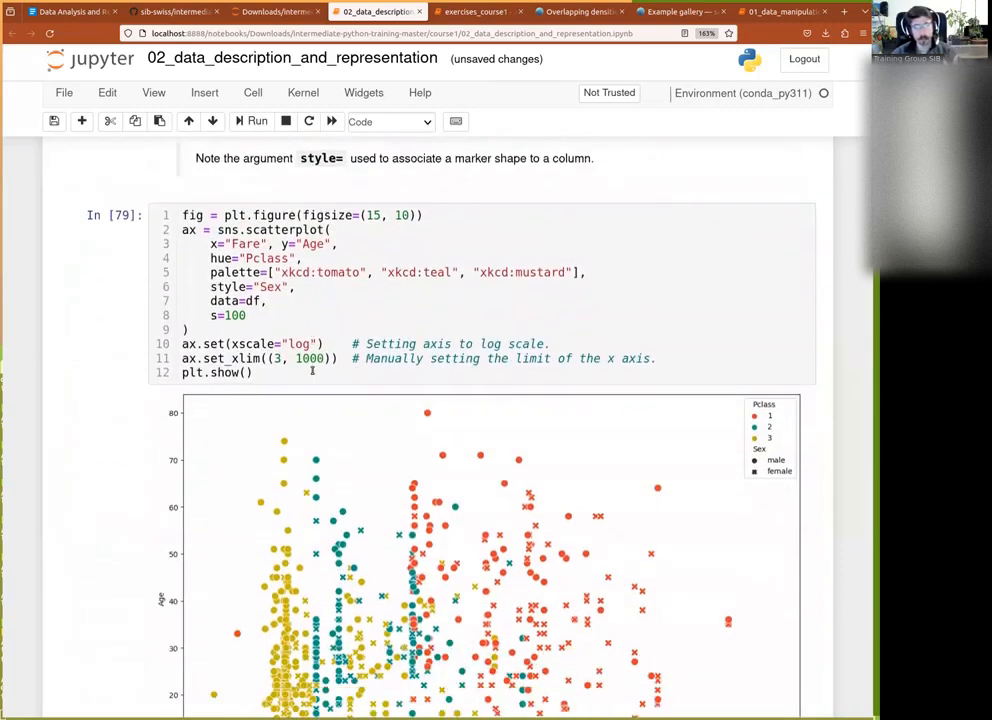
pyautogui.scroll(-3)
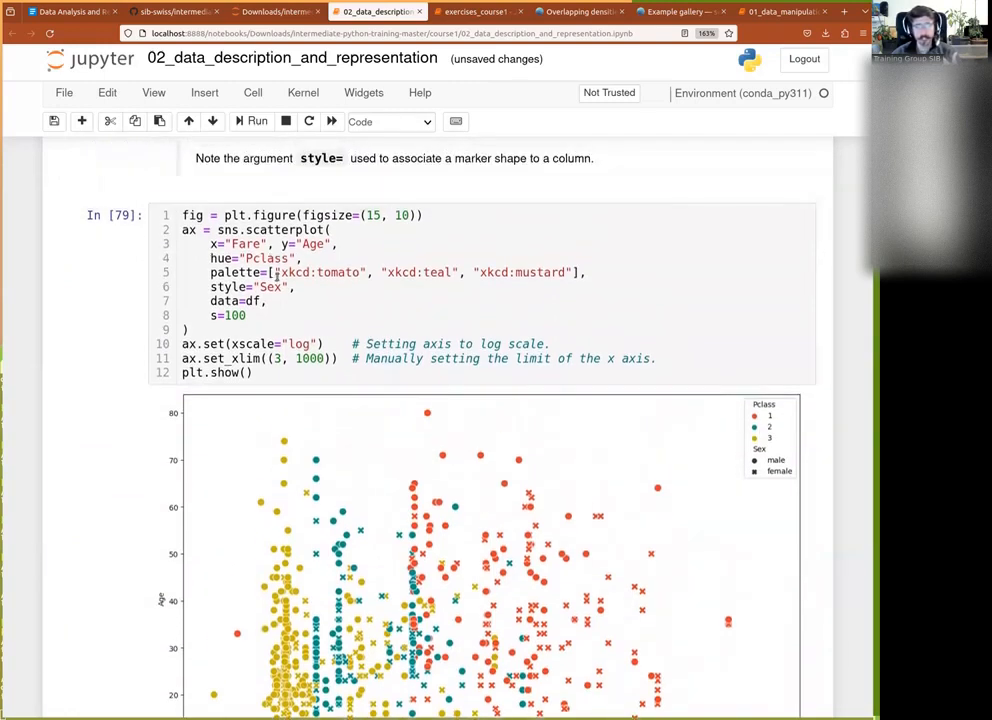
pyautogui.click(540, 272)
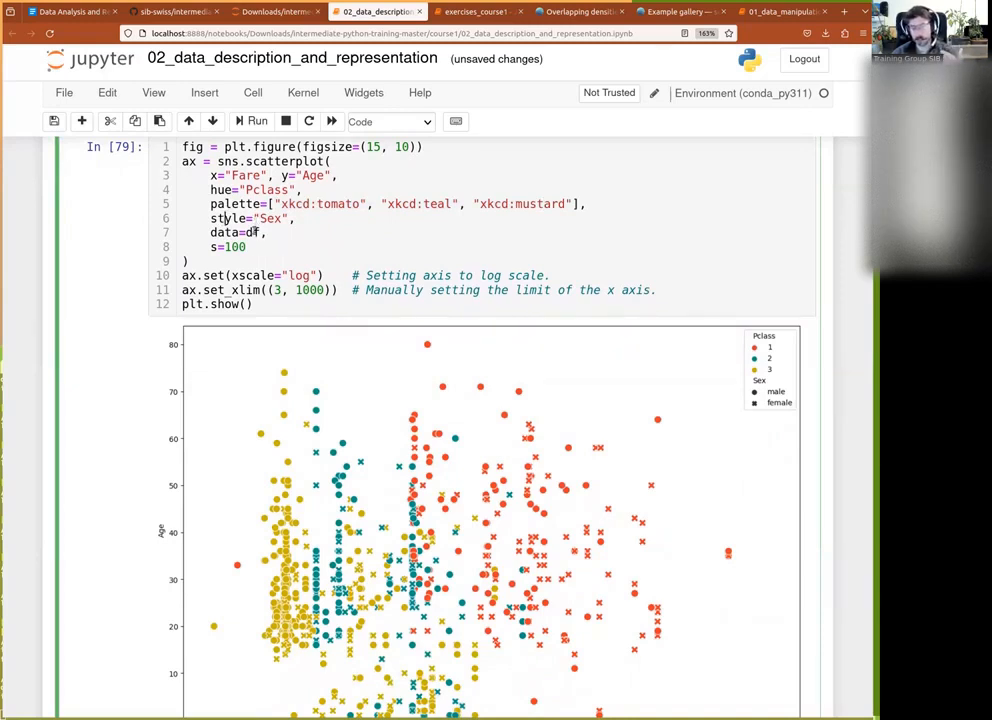
pyautogui.scroll(-3)
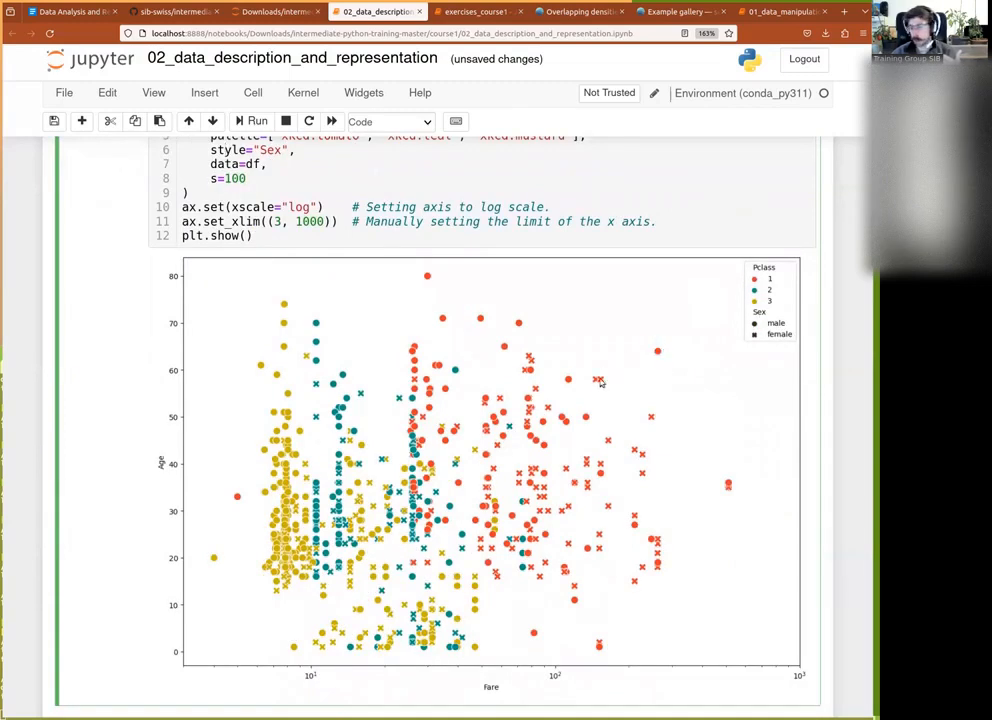
pyautogui.moveTo(540, 350)
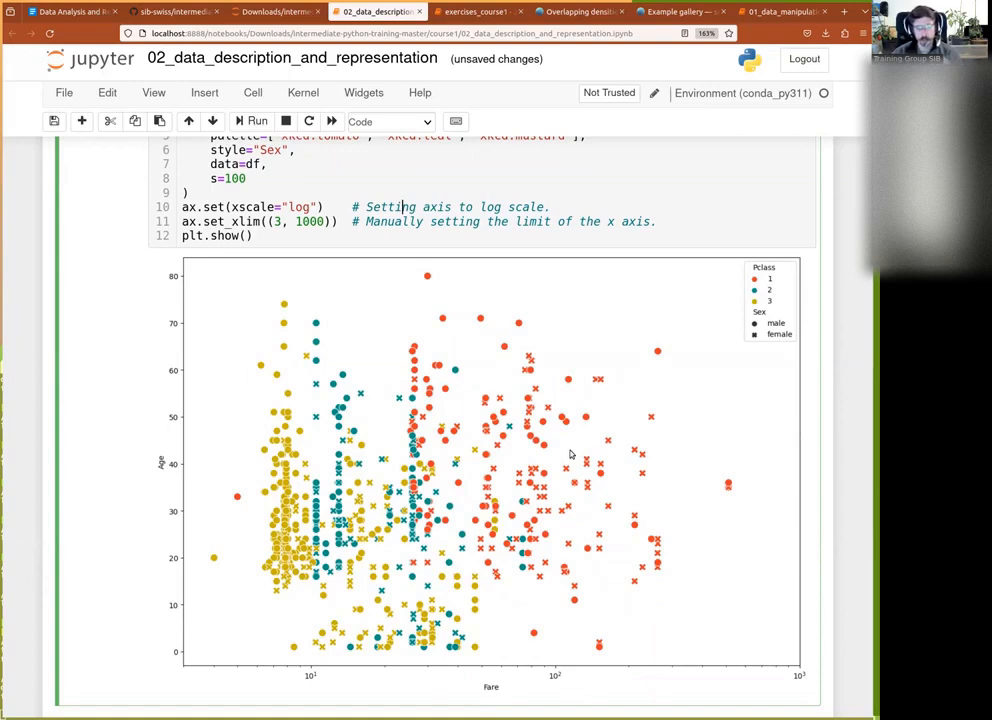
pyautogui.scroll(-3)
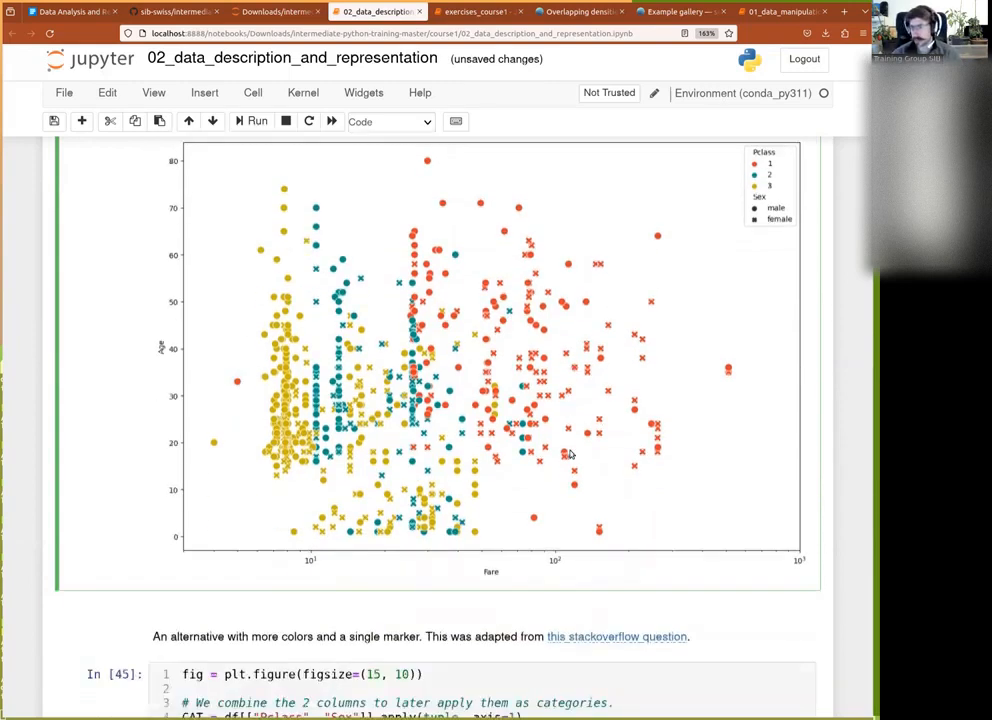
pyautogui.scroll(-3)
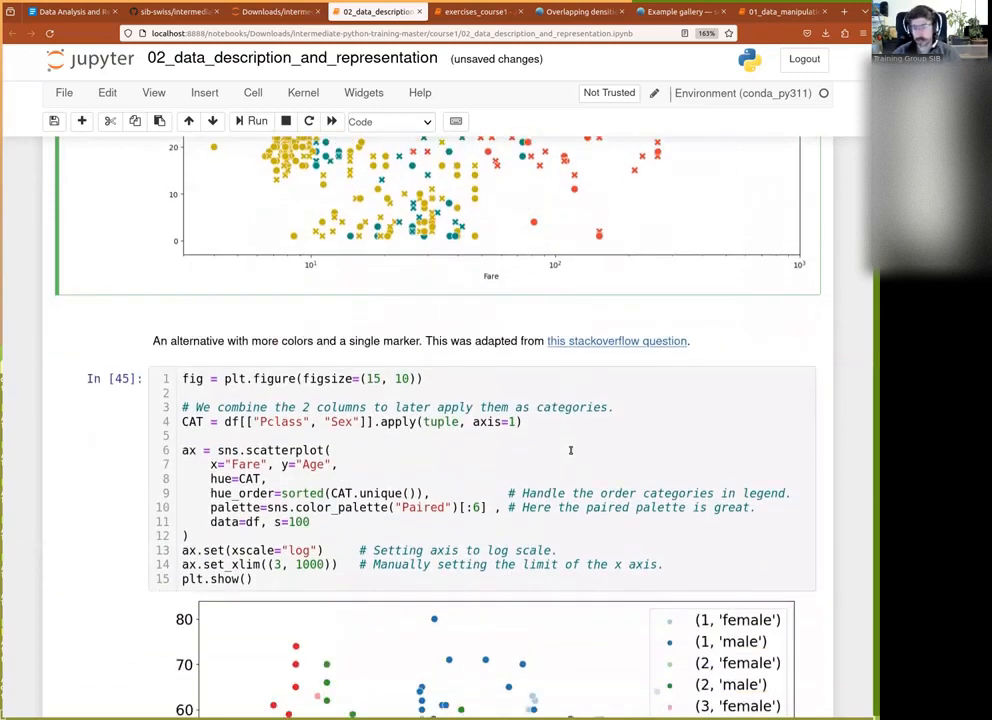
pyautogui.scroll(-3)
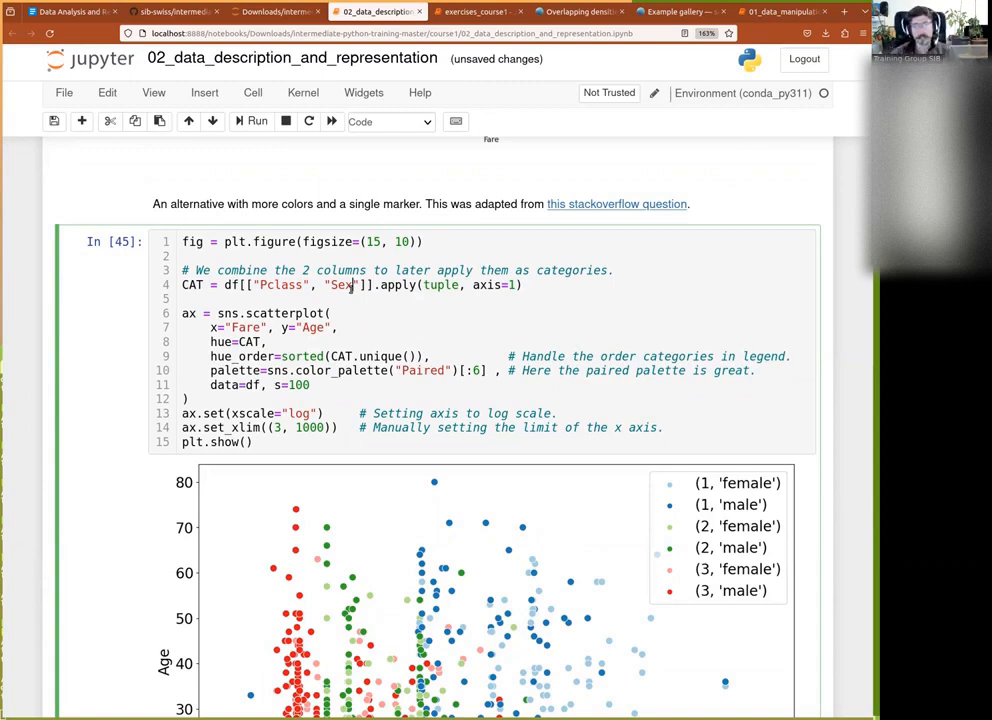
pyautogui.scroll(-3)
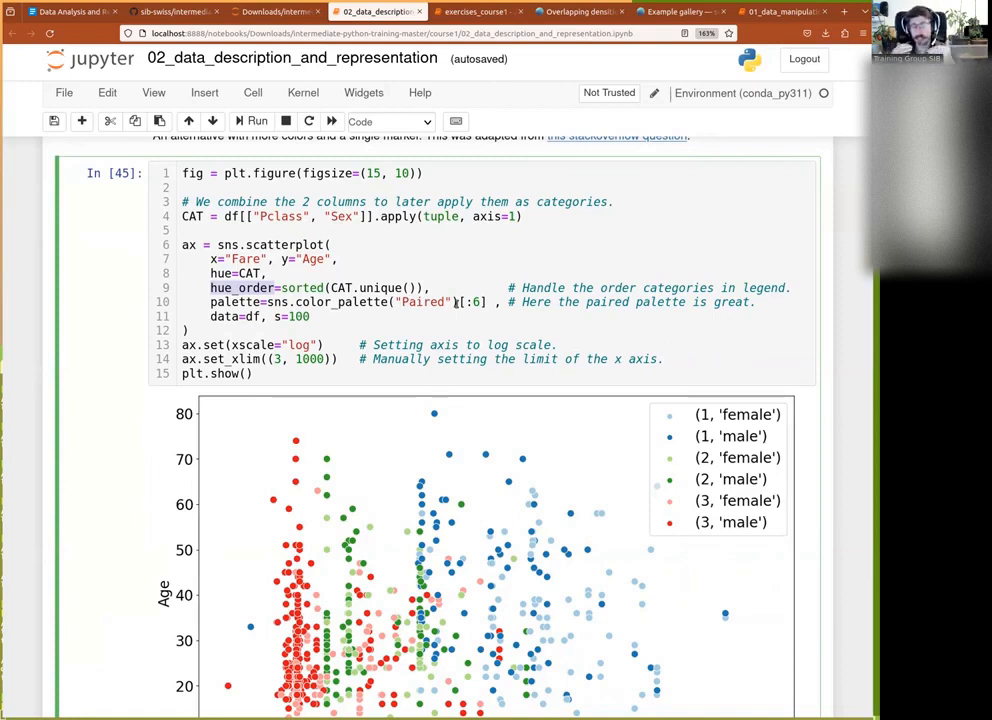
pyautogui.scroll(-3)
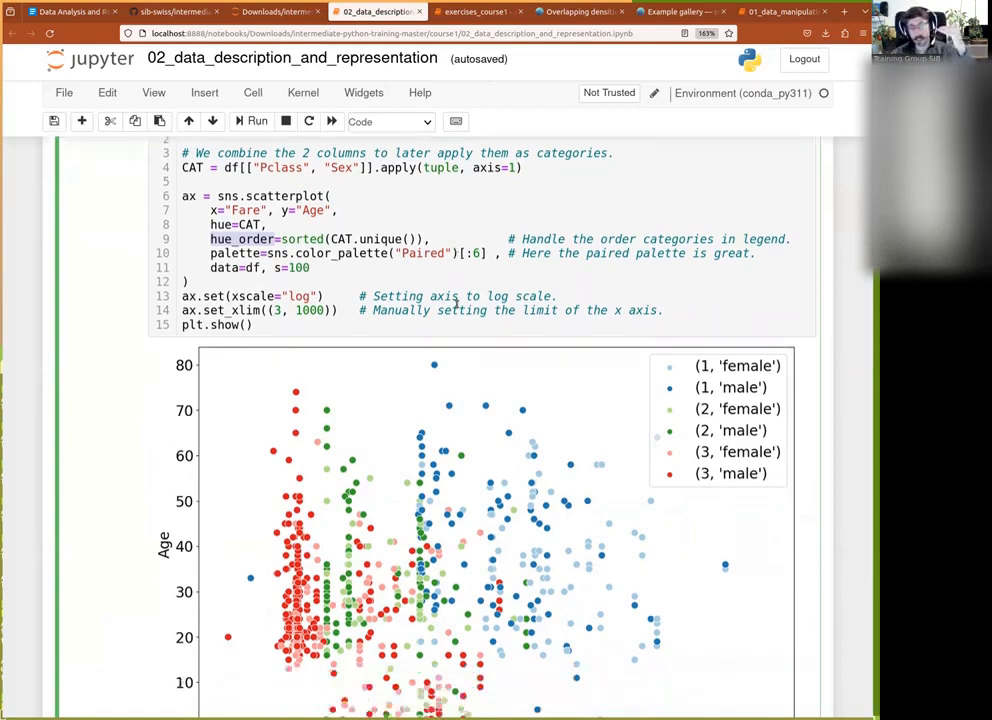
pyautogui.scroll(-3)
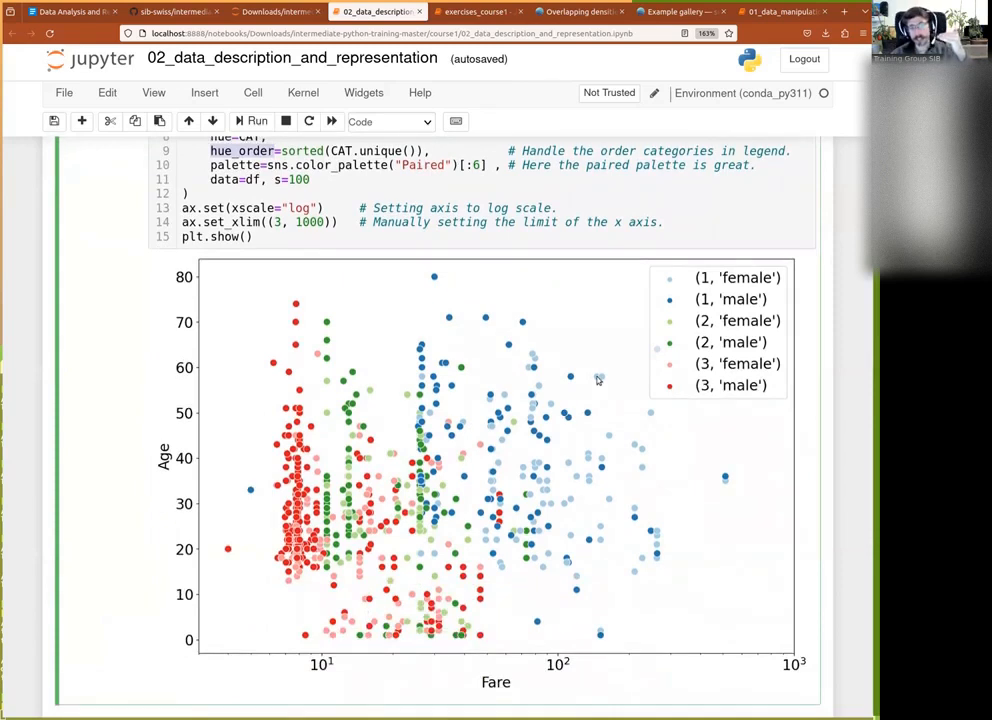
pyautogui.moveTo(642, 363)
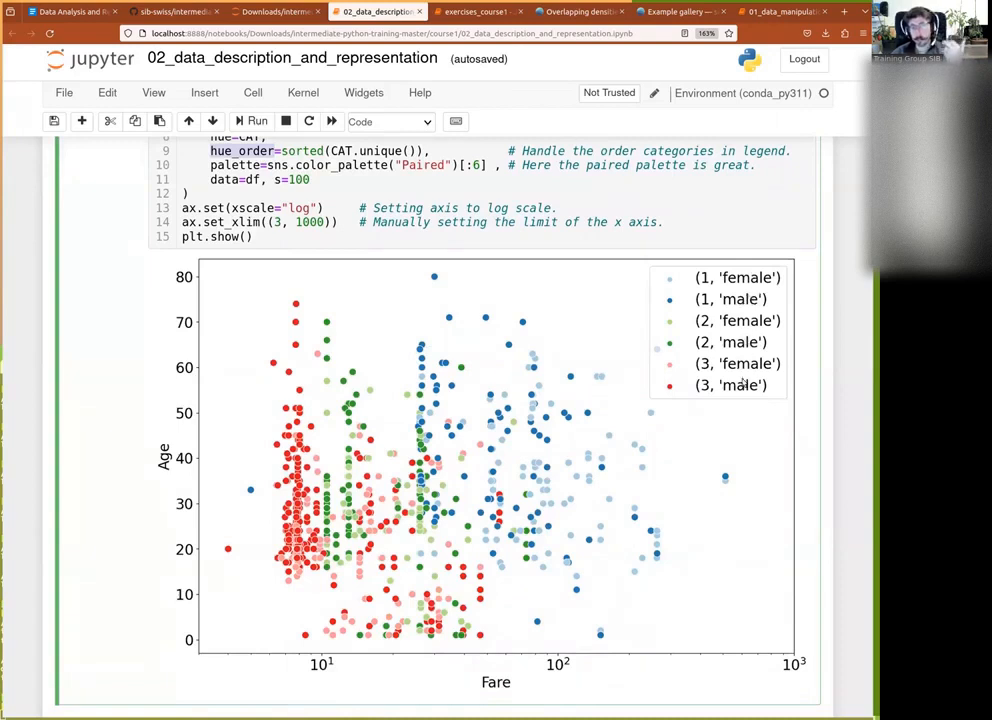
pyautogui.moveTo(475, 605)
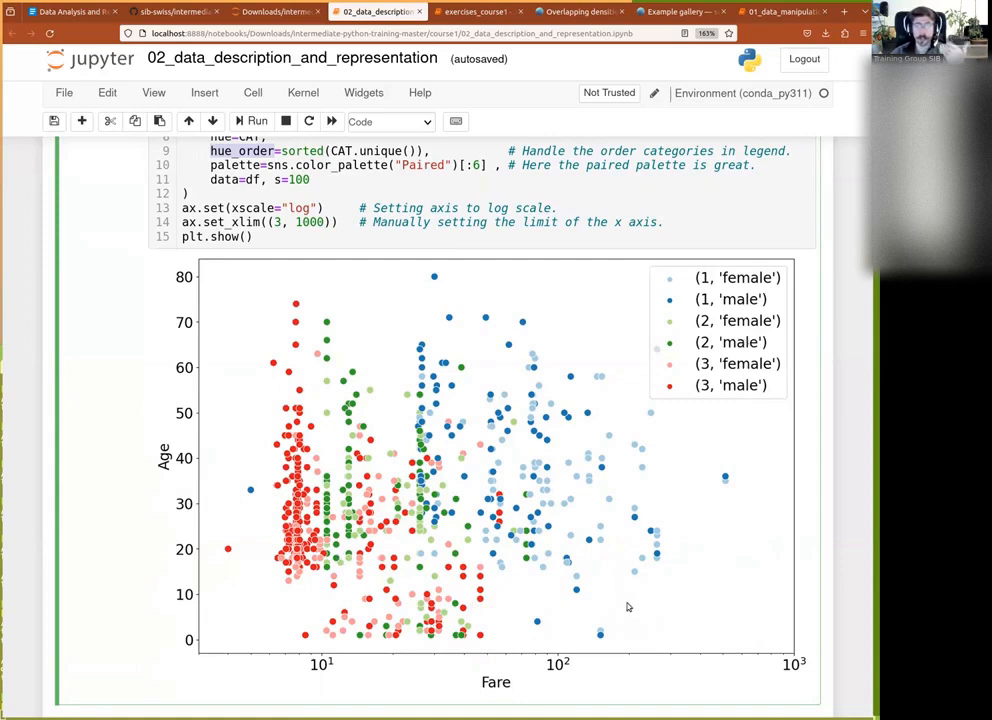
pyautogui.moveTo(630, 601)
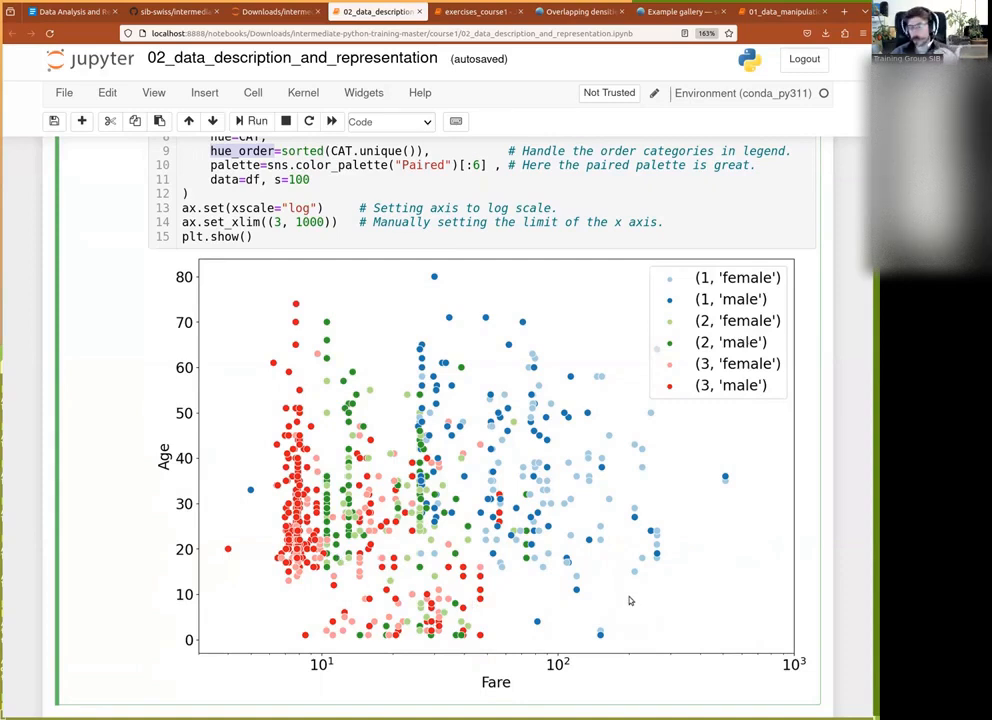
pyautogui.moveTo(621, 585)
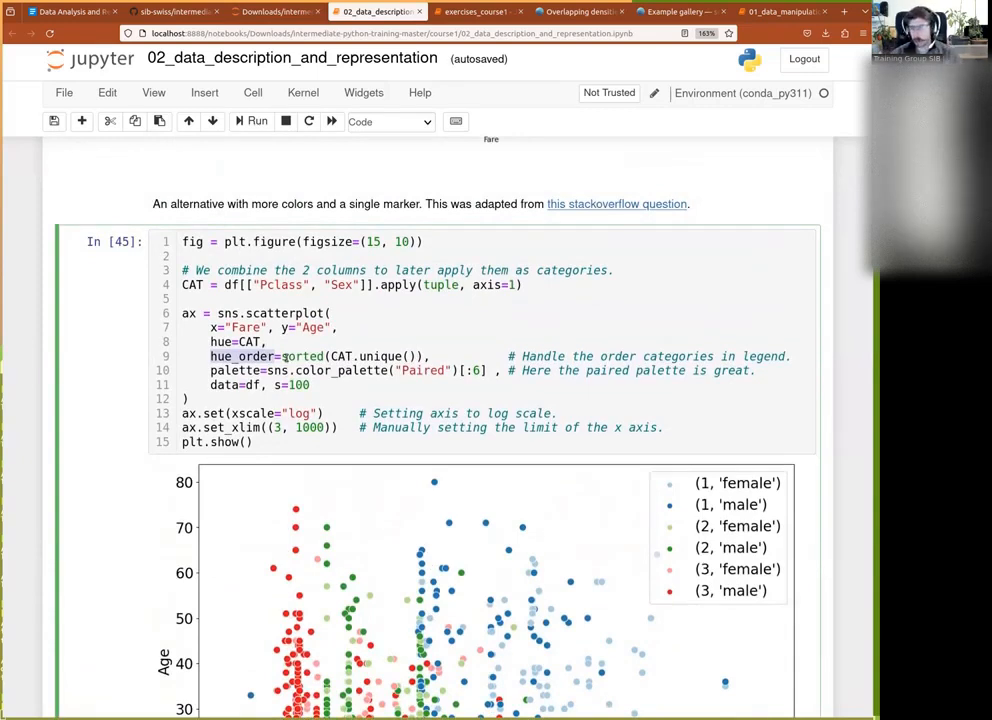
pyautogui.scroll(-3)
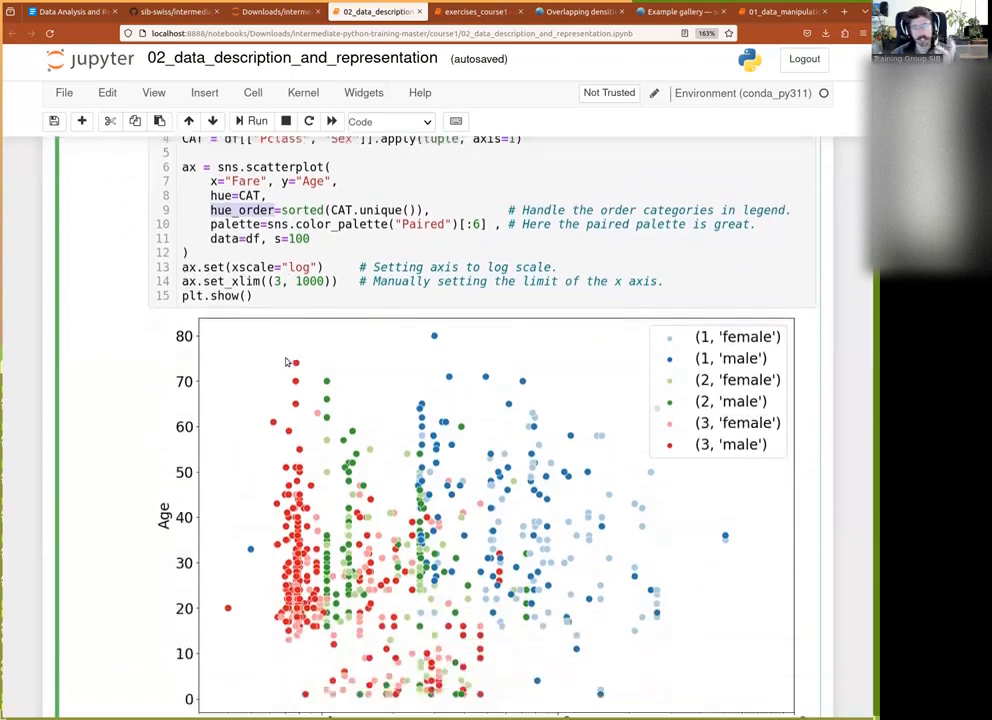
pyautogui.scroll(-3)
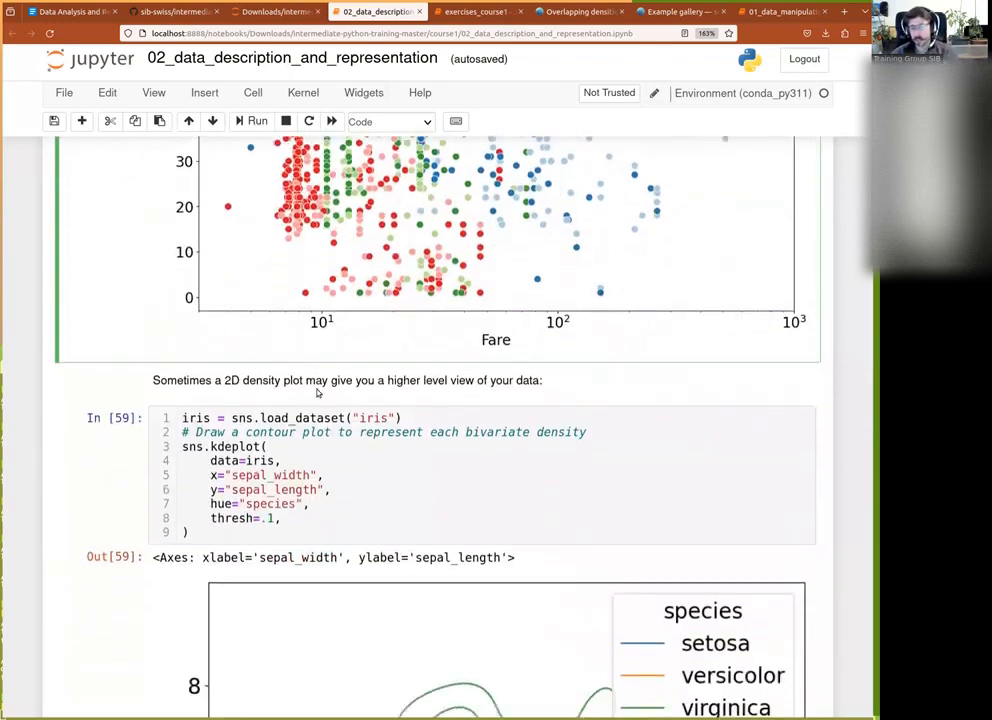
pyautogui.scroll(-3)
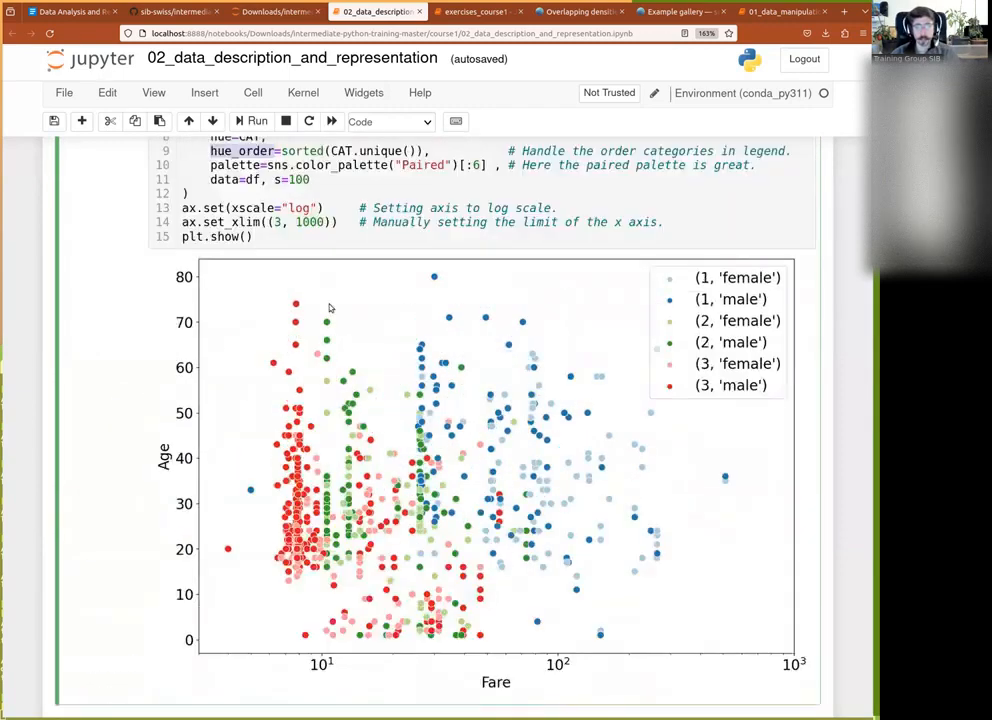
pyautogui.scroll(-3)
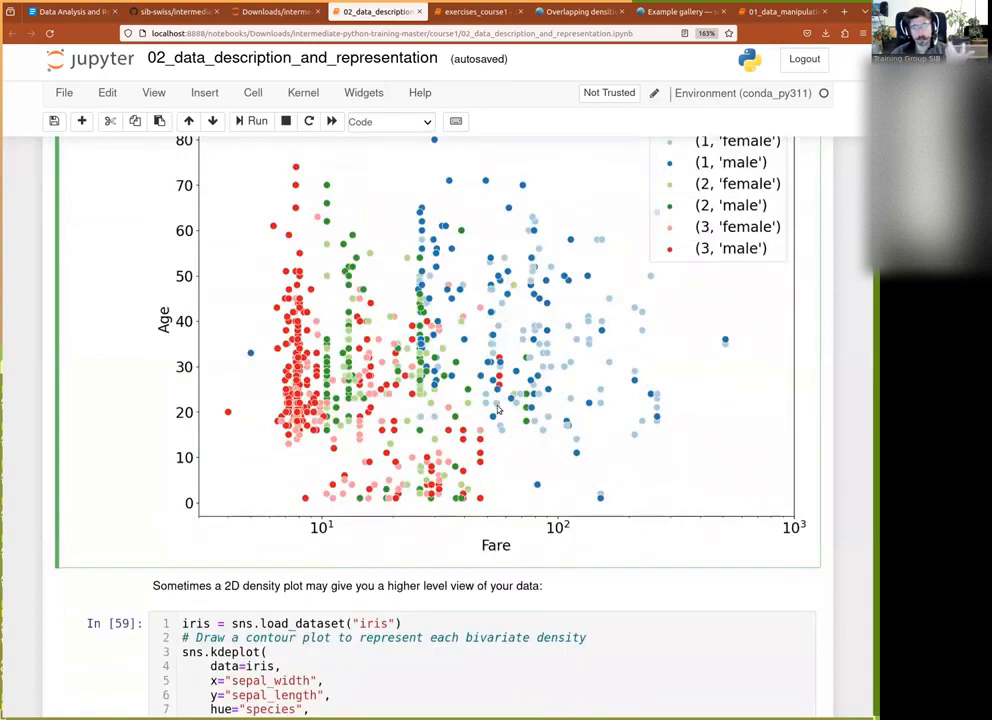
pyautogui.scroll(-3)
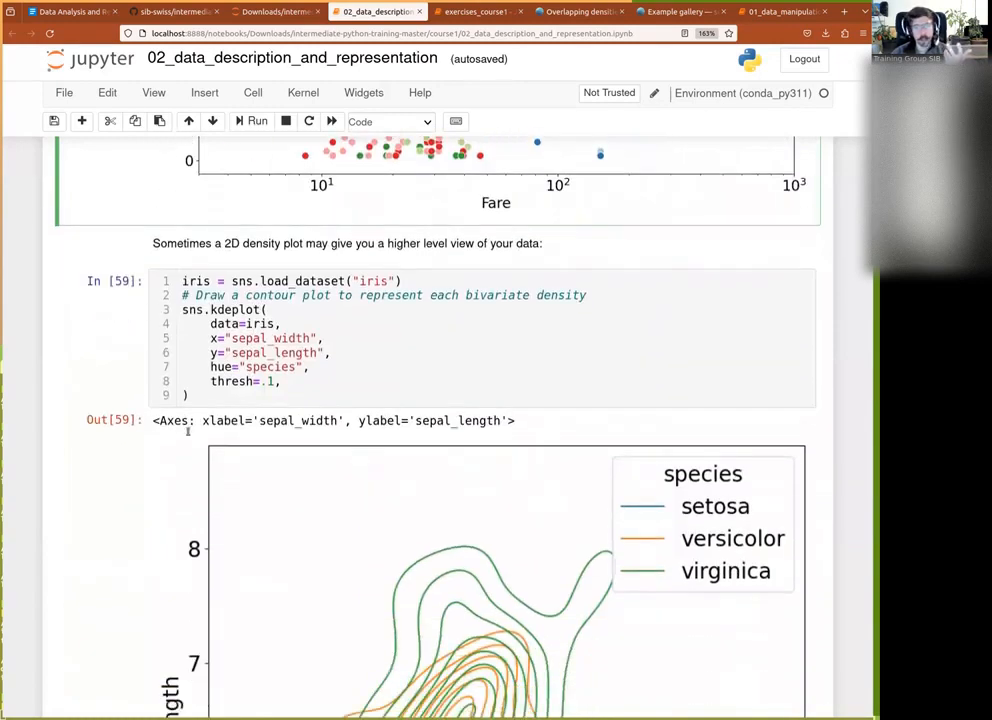
pyautogui.scroll(-3)
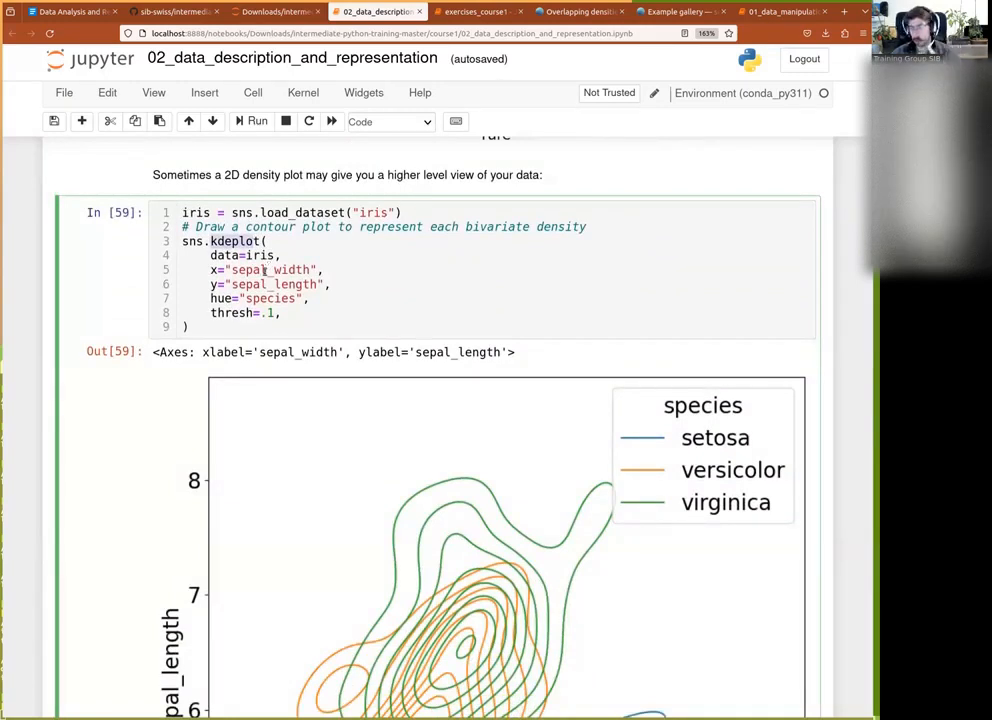
pyautogui.scroll(-3)
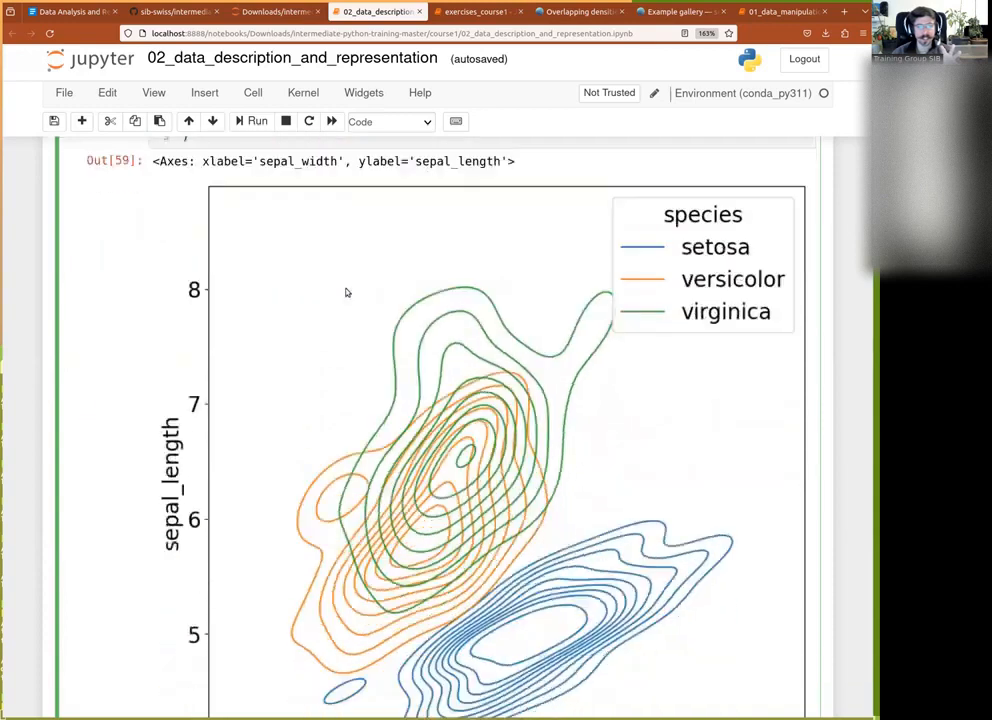
pyautogui.scroll(-3)
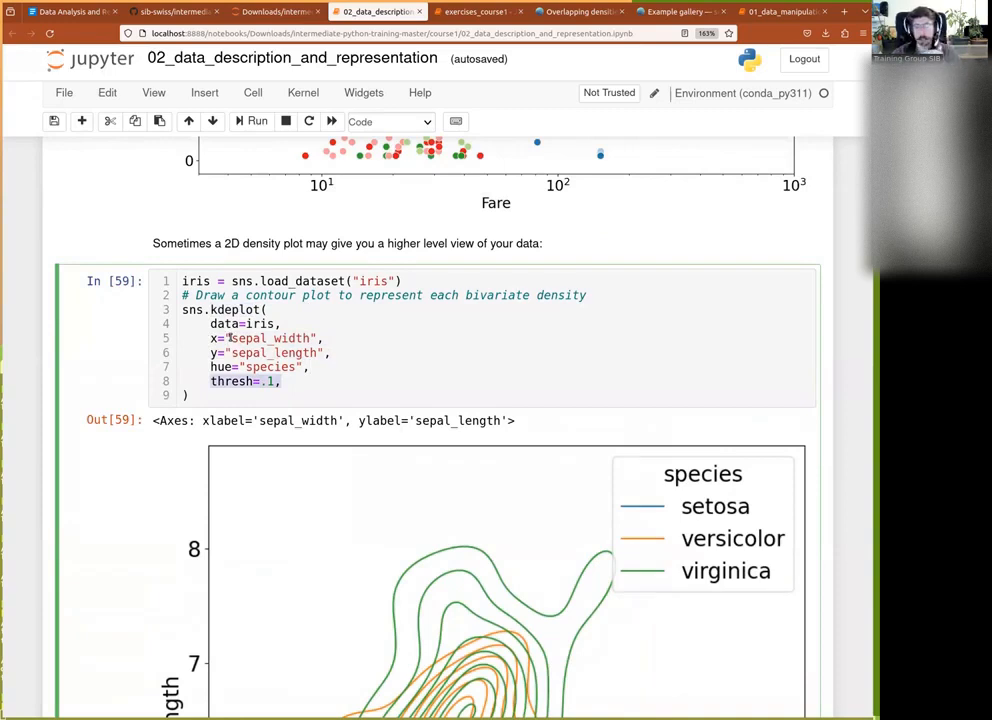
pyautogui.scroll(-3)
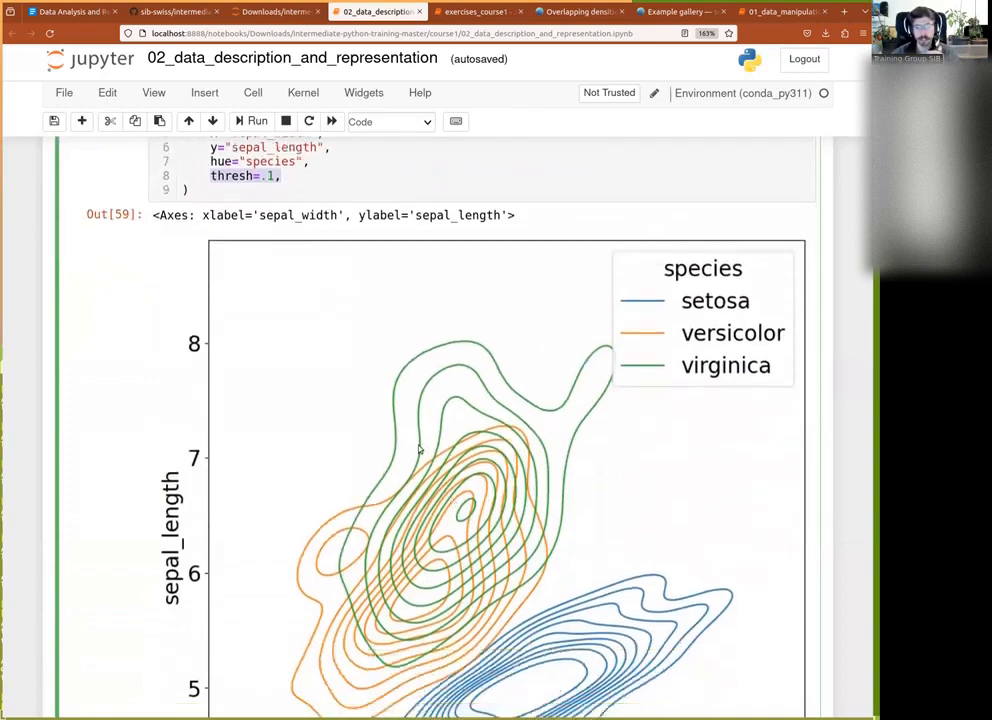
pyautogui.moveTo(338, 304)
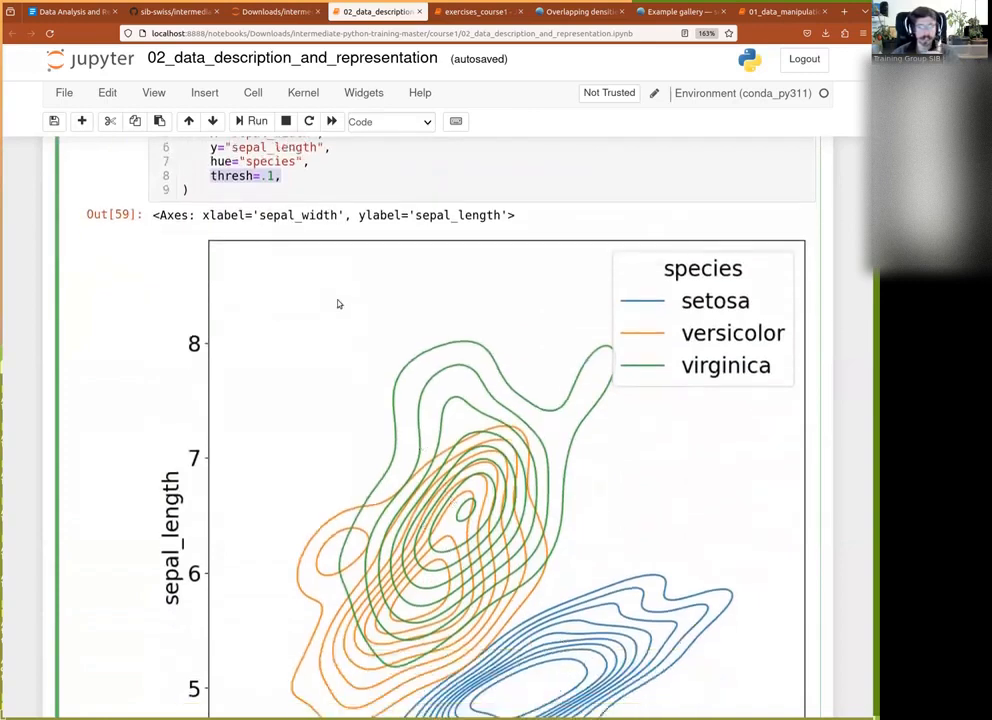
pyautogui.moveTo(487, 428)
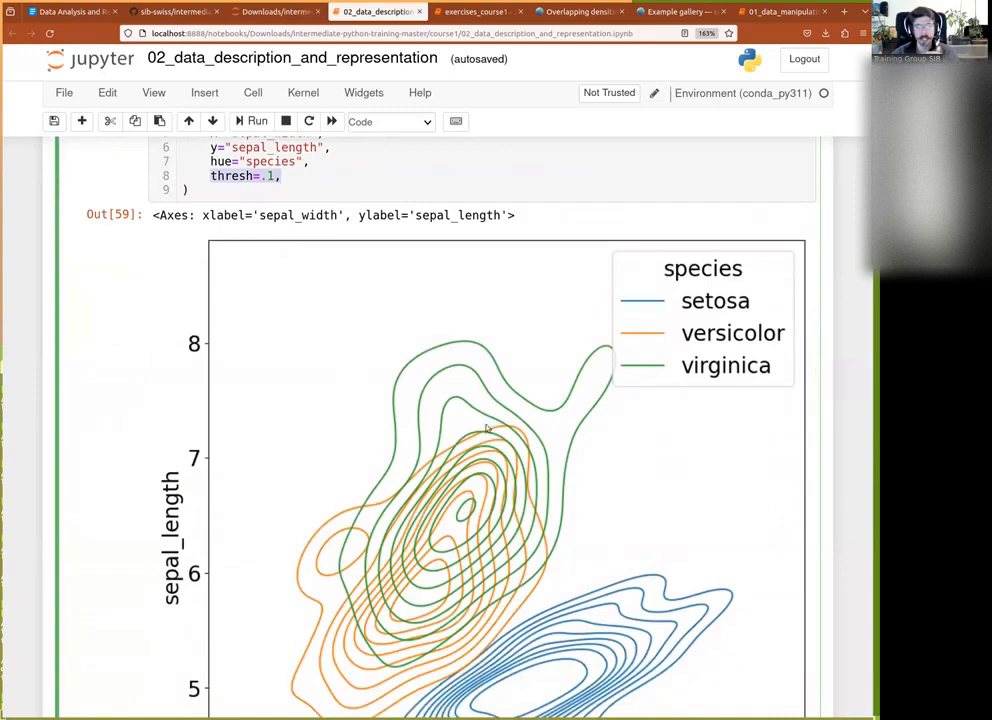
pyautogui.moveTo(483, 527)
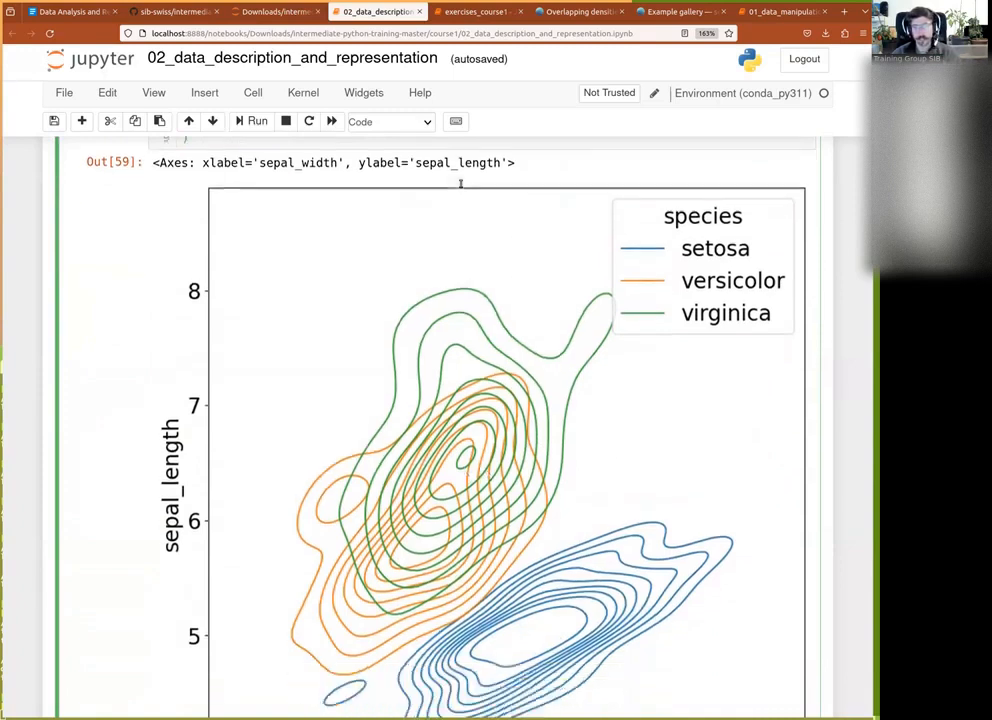
pyautogui.scroll(-3)
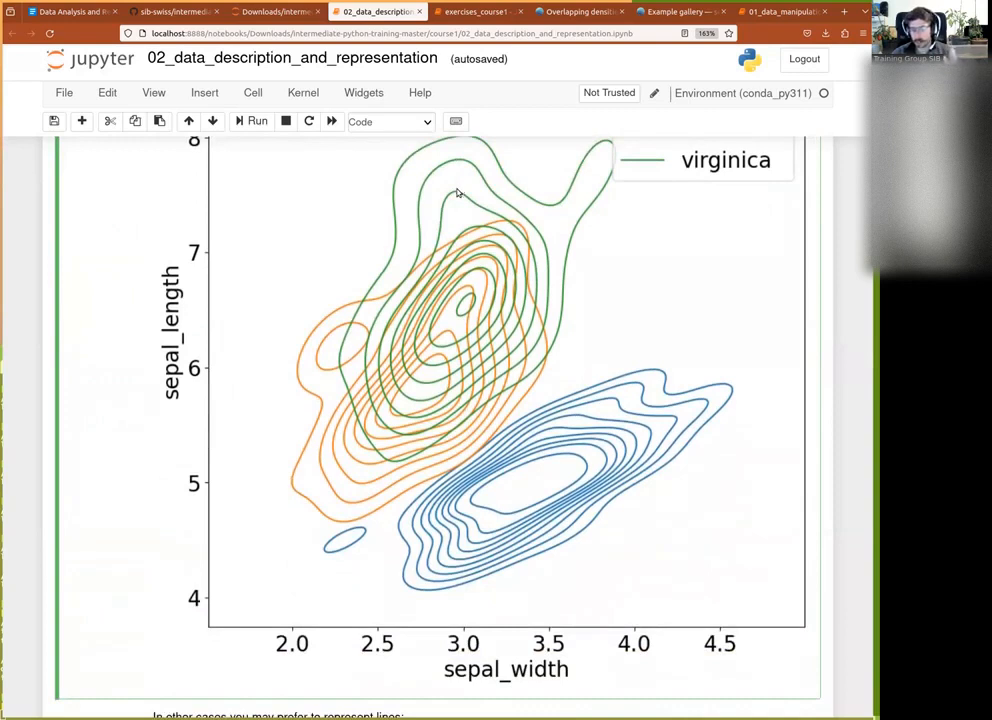
pyautogui.scroll(-3)
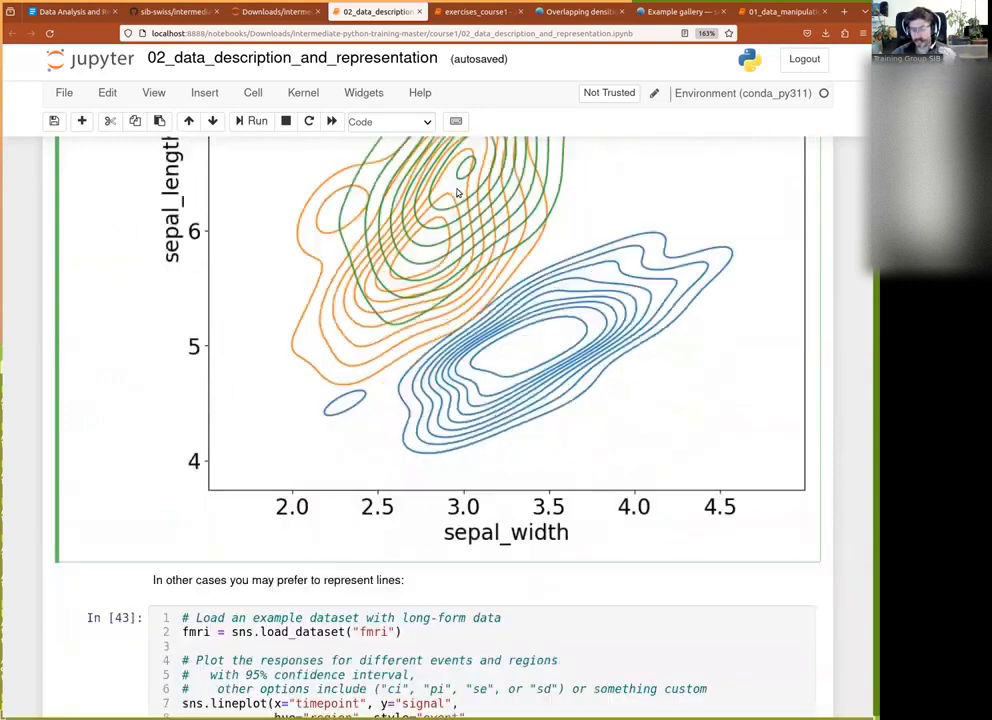
pyautogui.scroll(-3)
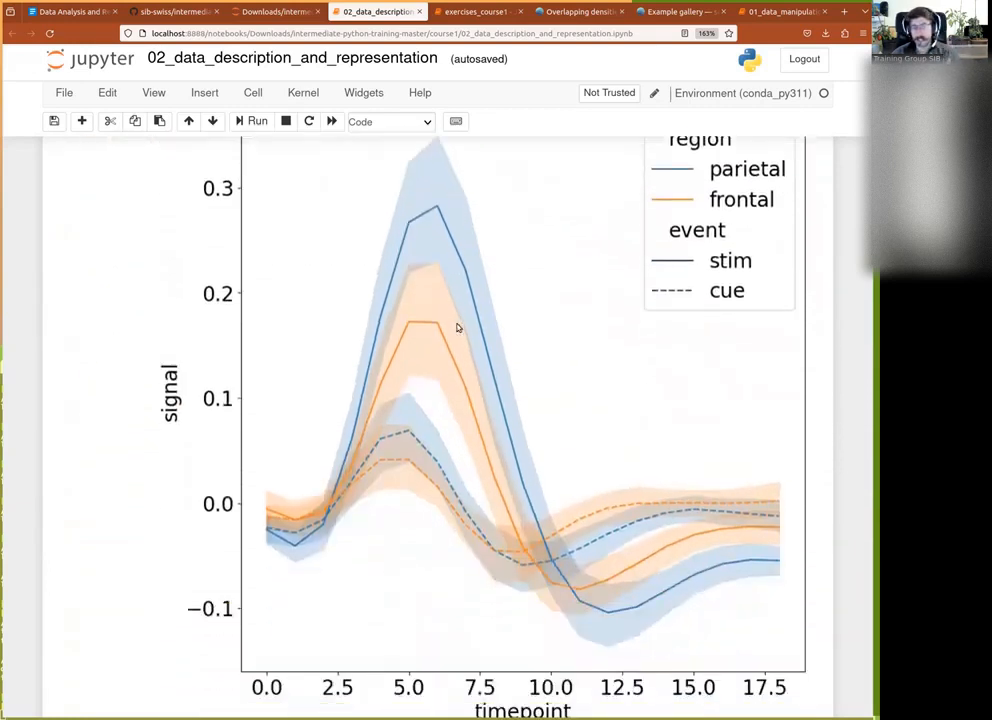
pyautogui.scroll(-3)
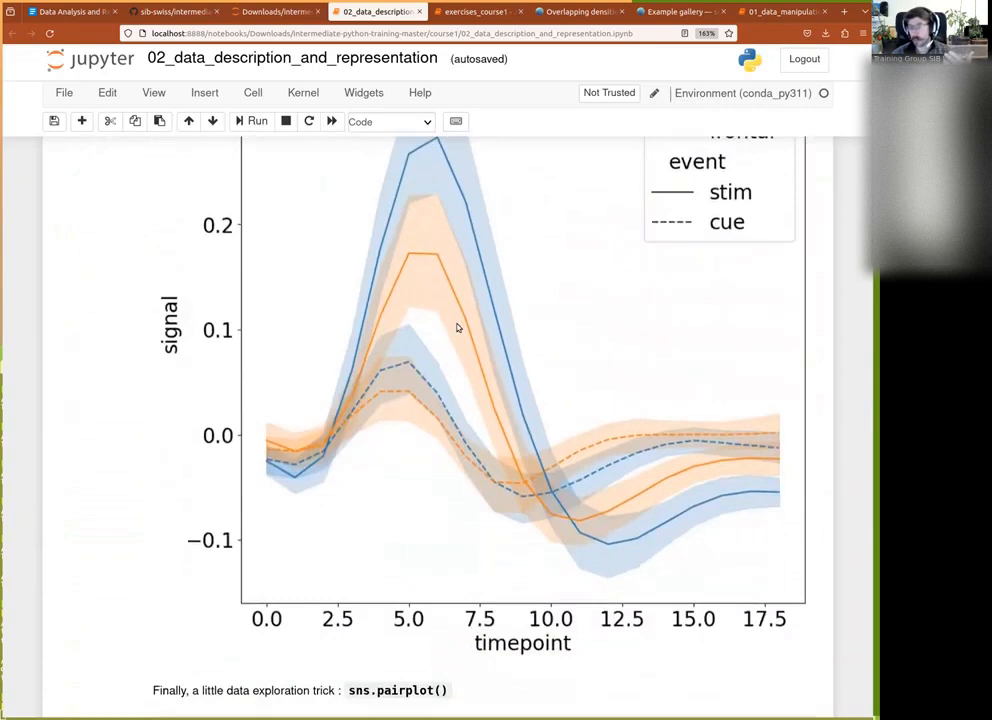
pyautogui.scroll(-3)
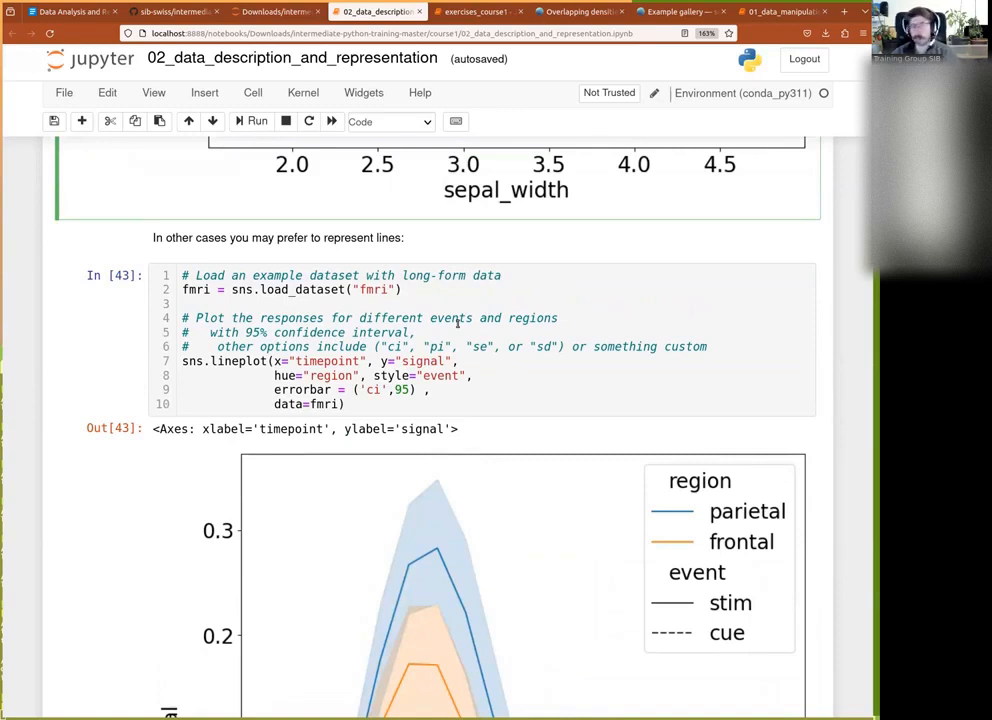
pyautogui.scroll(-3)
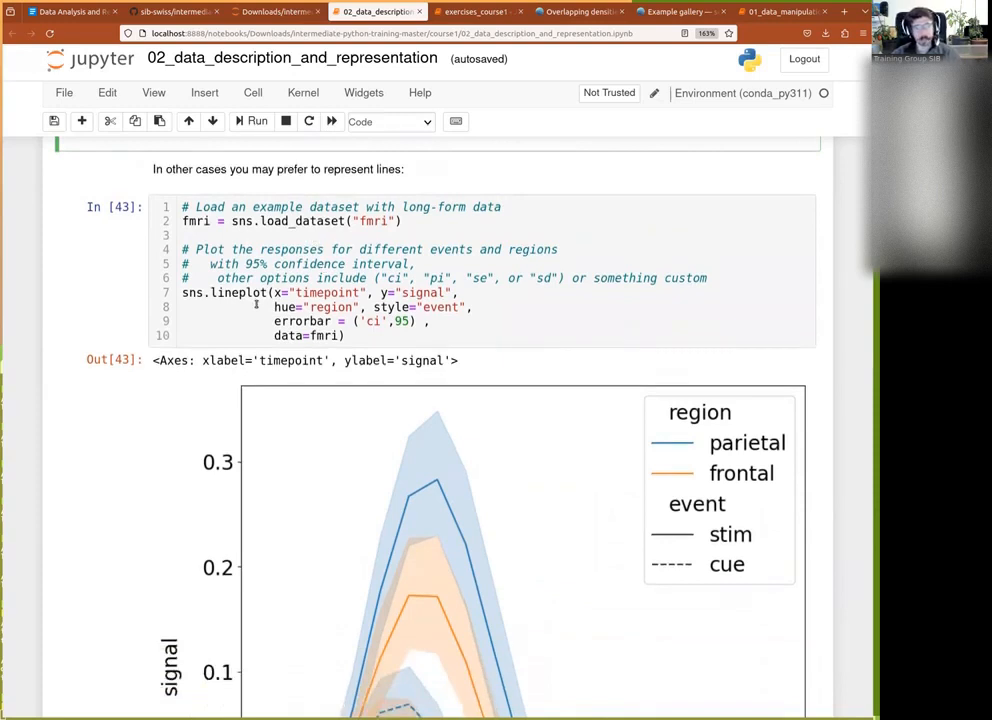
pyautogui.scroll(-3)
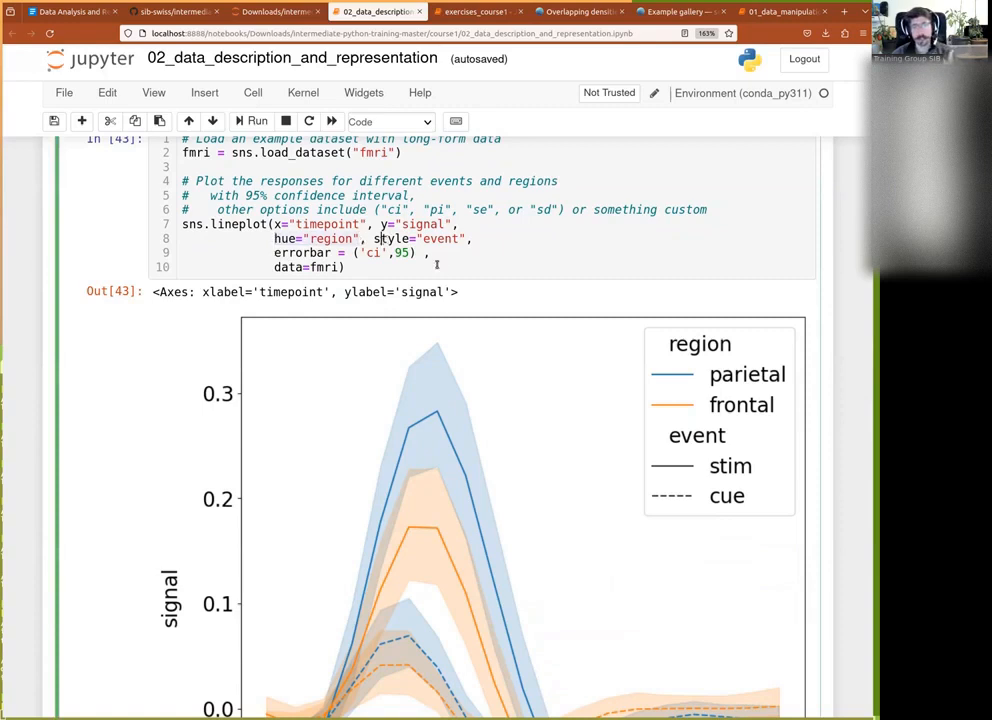
pyautogui.scroll(-3)
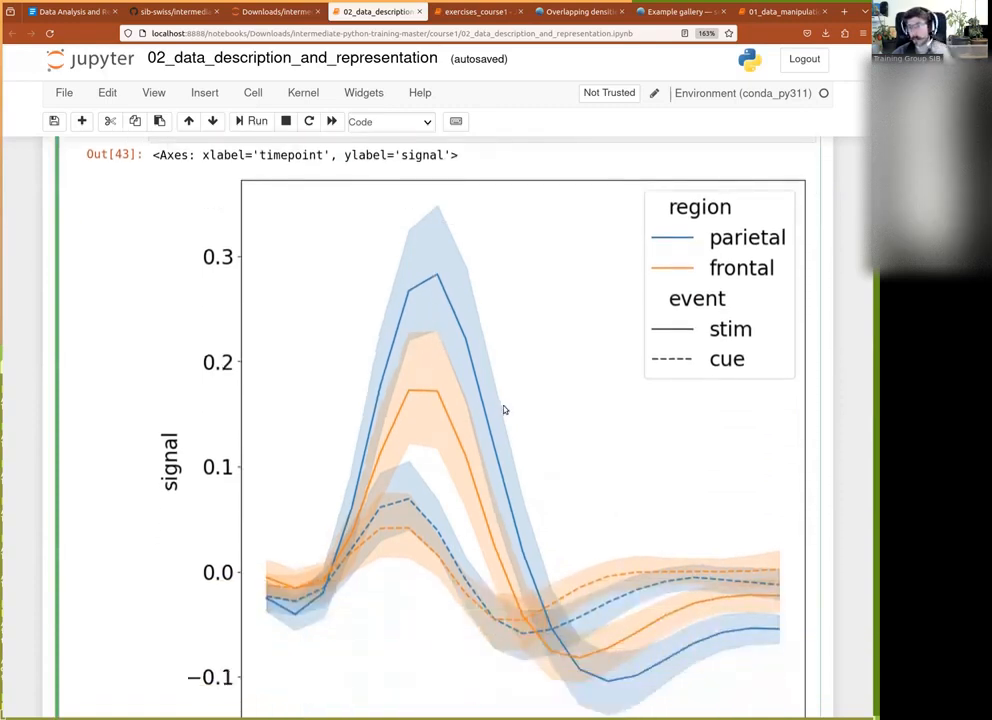
pyautogui.moveTo(363, 394)
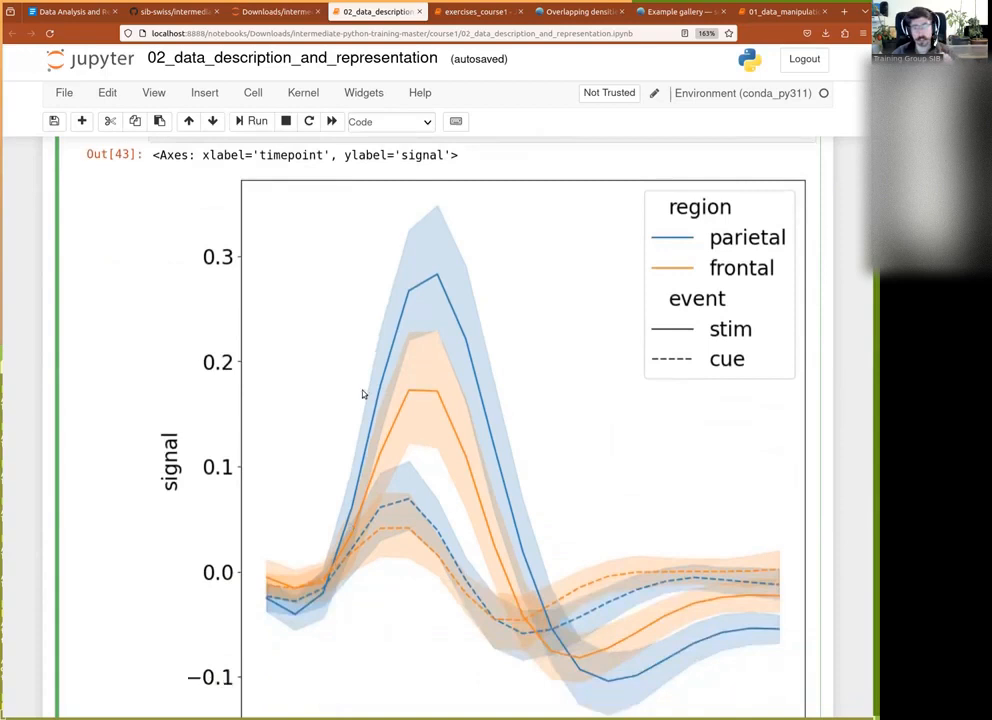
pyautogui.moveTo(471, 548)
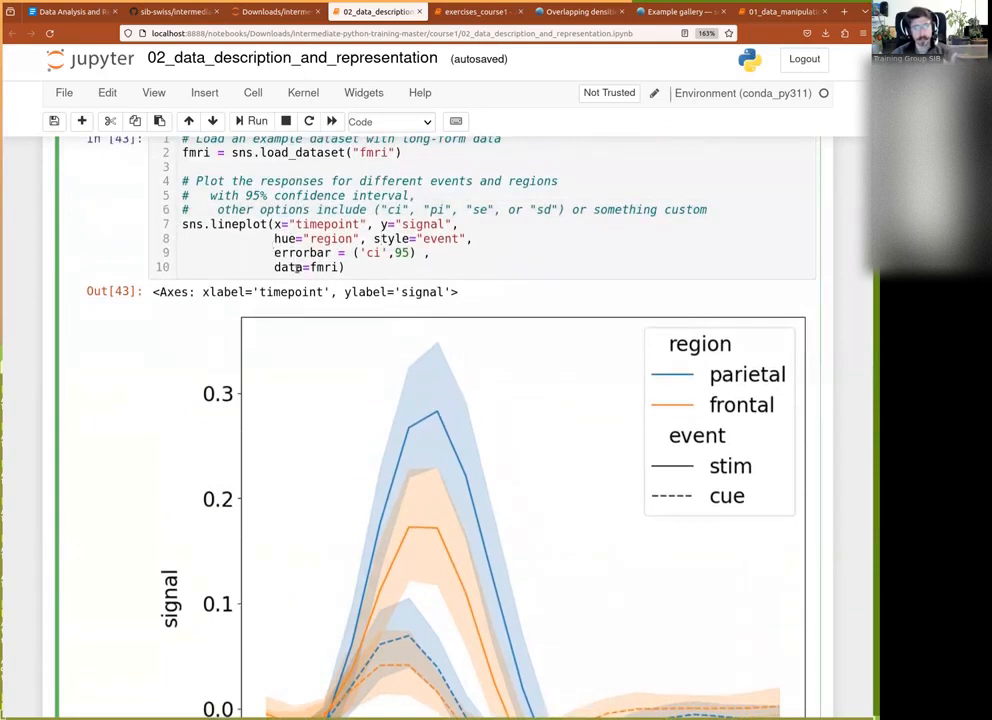
pyautogui.scroll(-3)
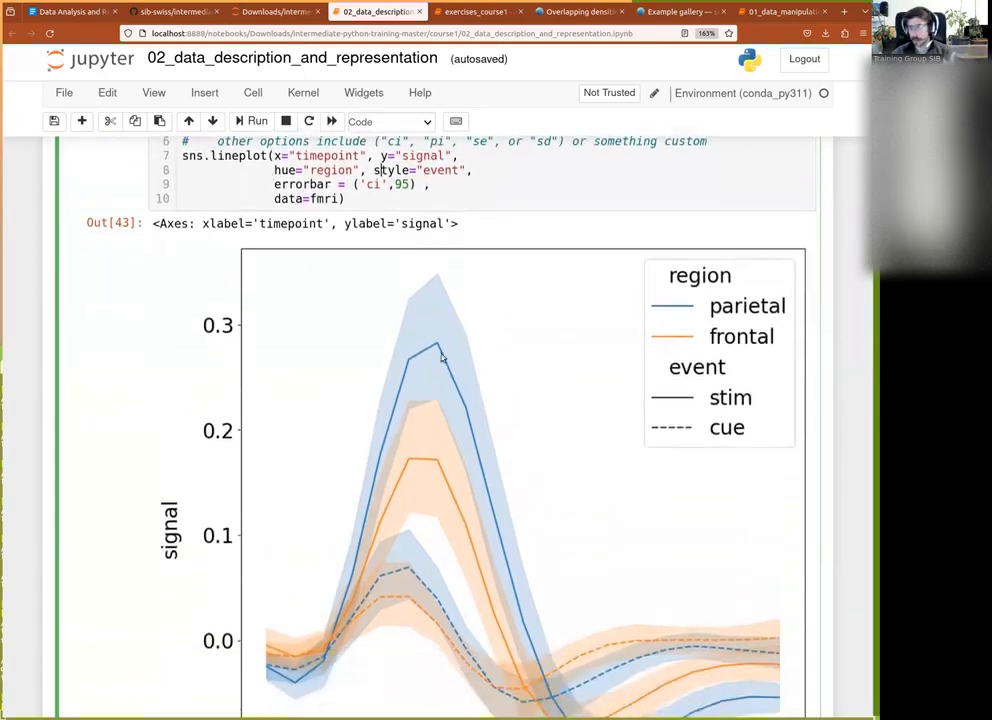
pyautogui.scroll(-3)
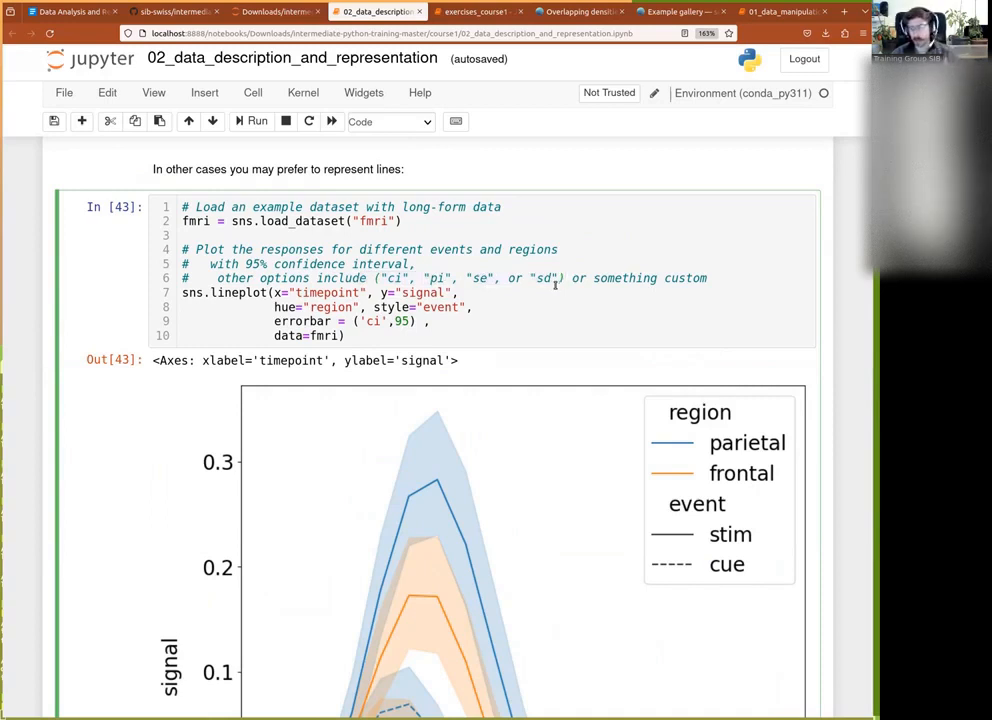
pyautogui.scroll(-3)
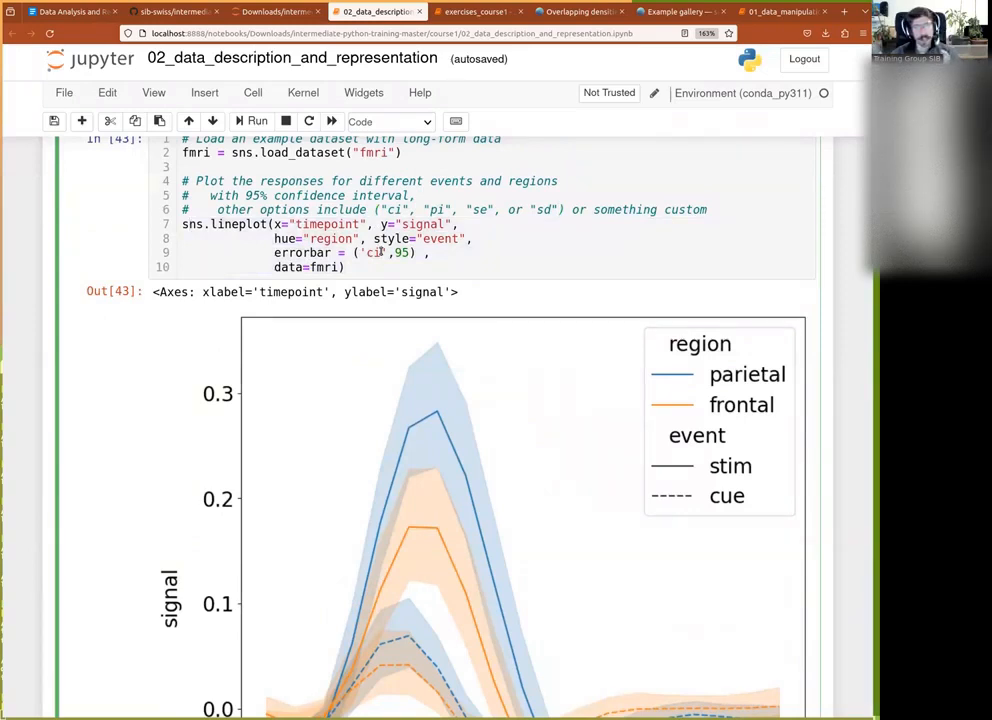
pyautogui.scroll(-3)
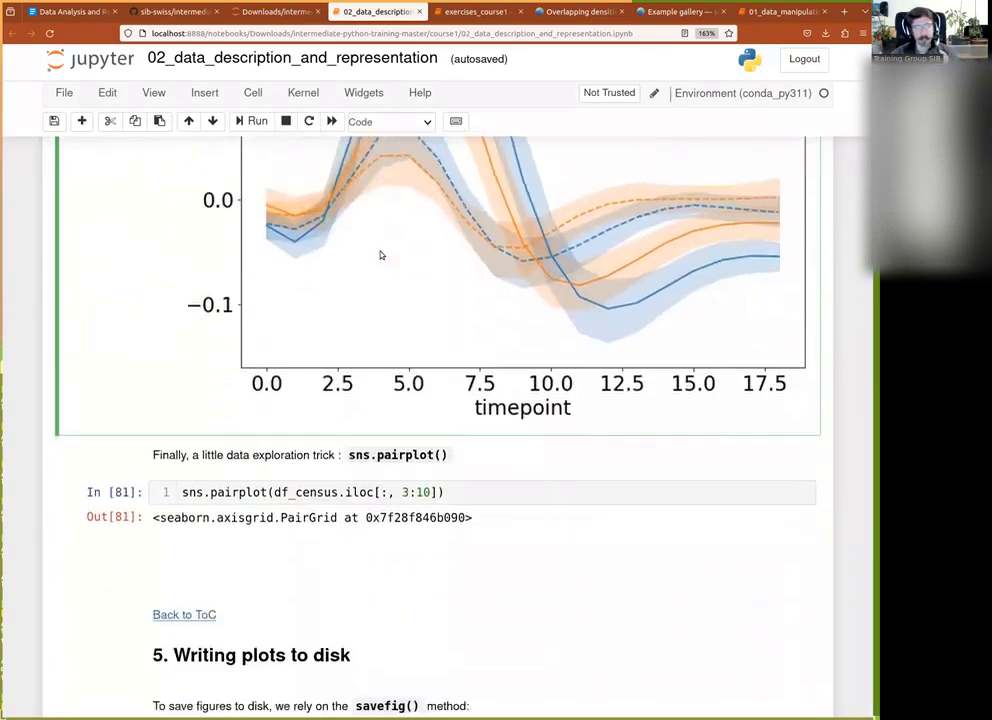
# Rerun the sns.pairplot cell for census columns 3–10, yielding the Out[66] PairGrid.
pyautogui.scroll(-3)
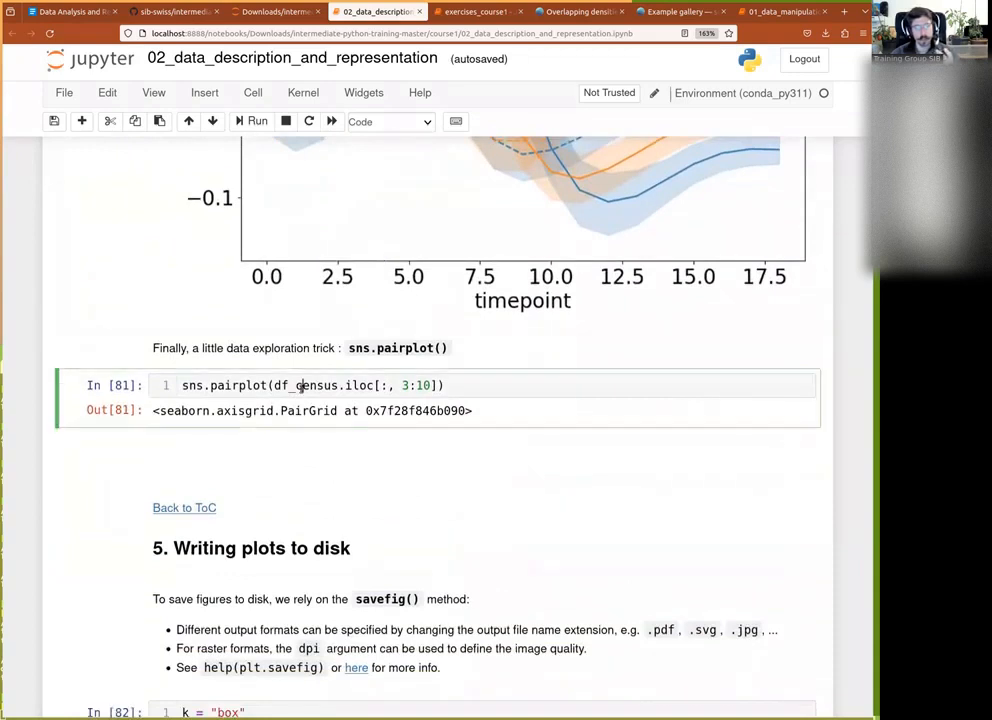
pyautogui.click(256, 121)
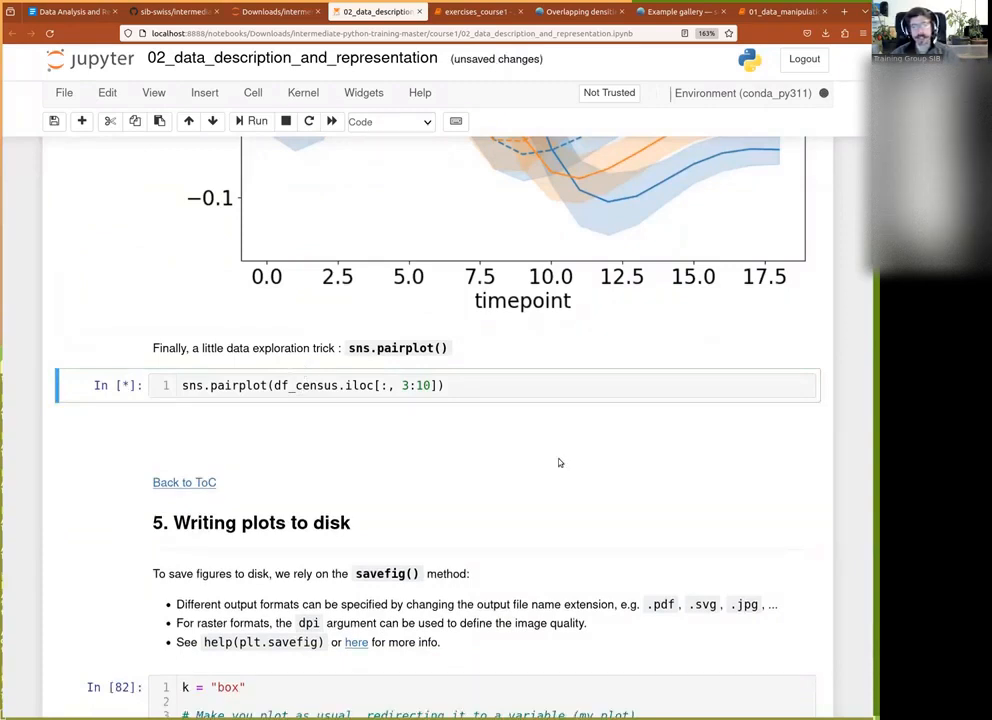
pyautogui.moveTo(509, 423)
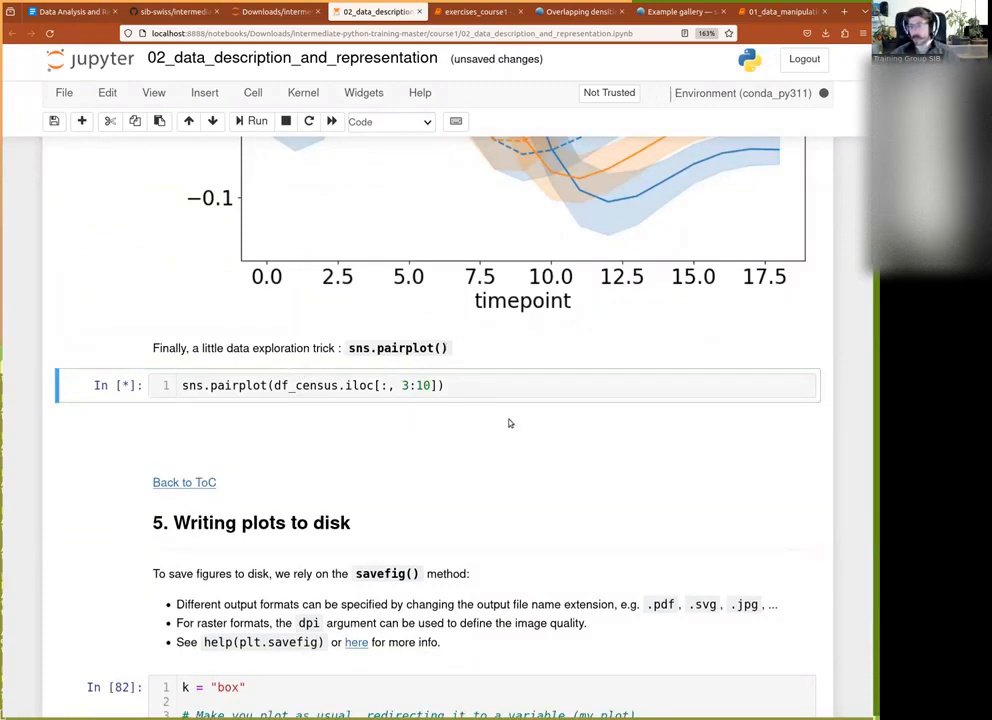
pyautogui.moveTo(519, 418)
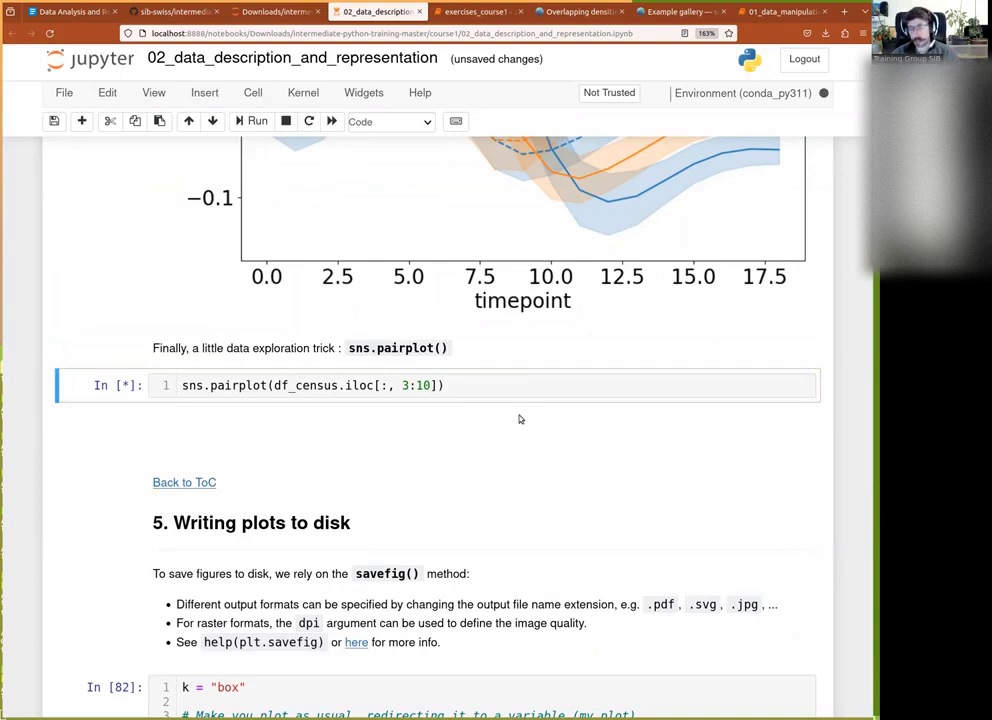
pyautogui.moveTo(499, 403)
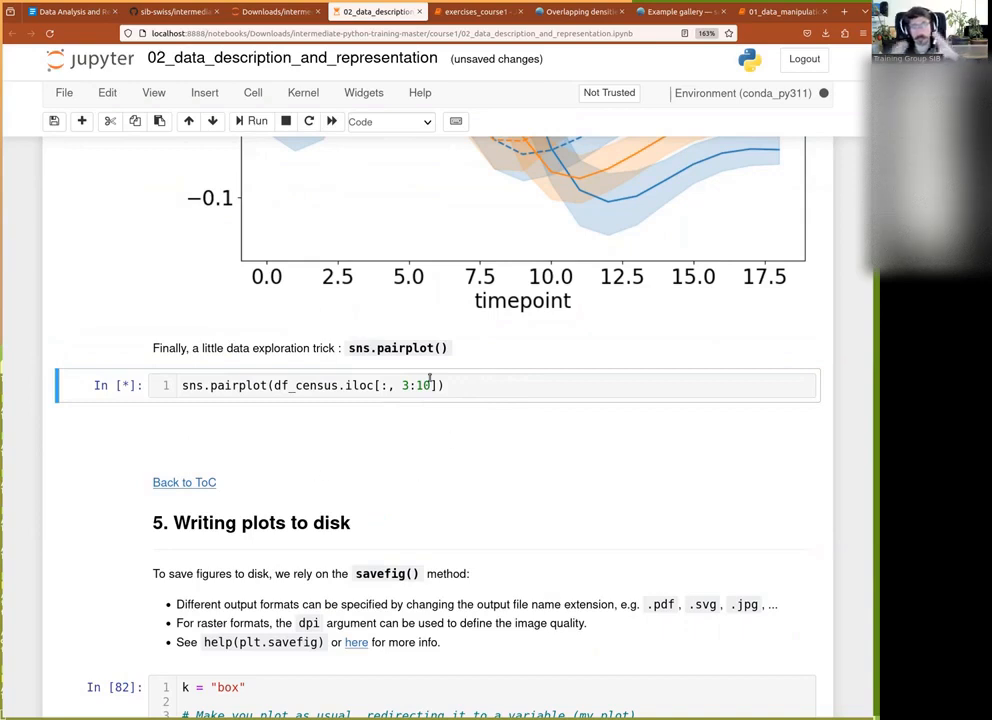
pyautogui.moveTo(443, 439)
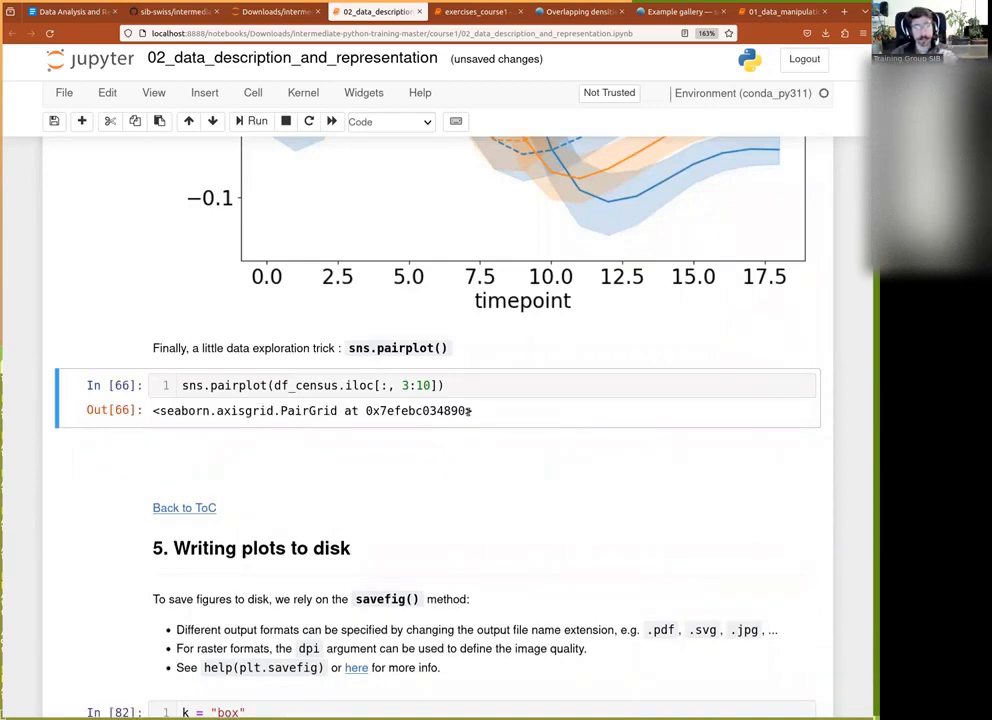
pyautogui.scroll(-3)
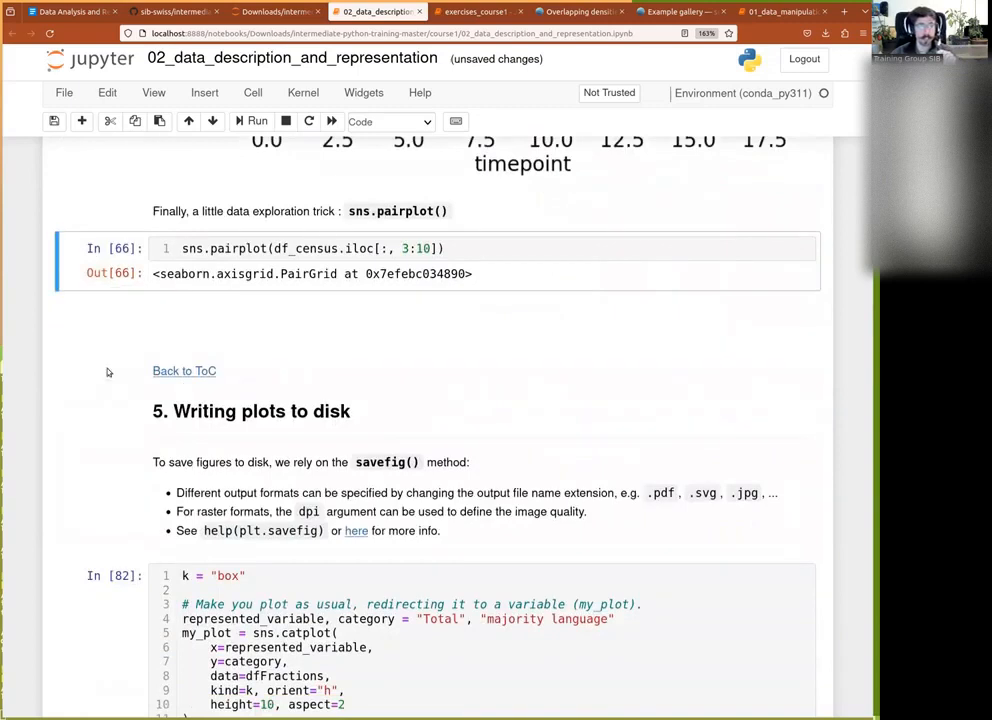
pyautogui.moveTo(335, 357)
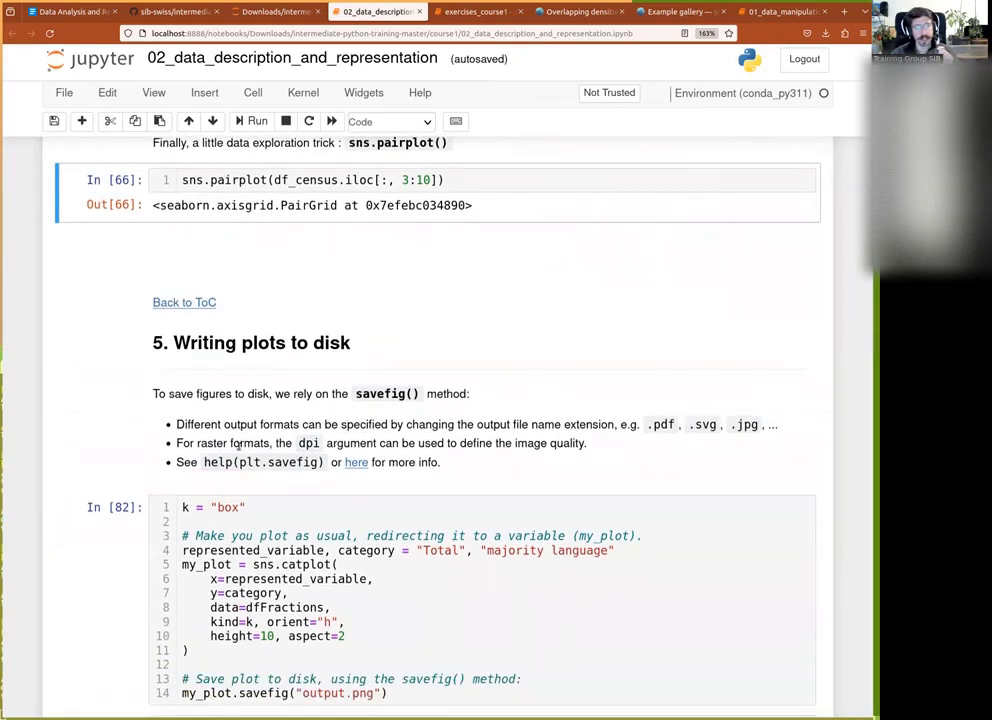
pyautogui.scroll(-3)
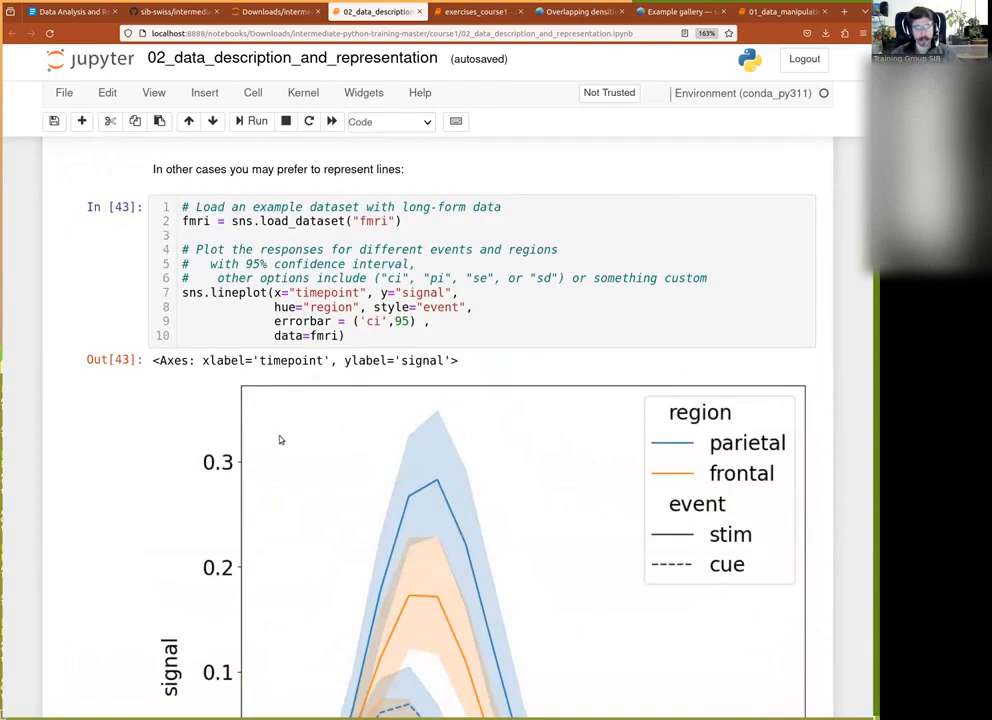
pyautogui.scroll(-3)
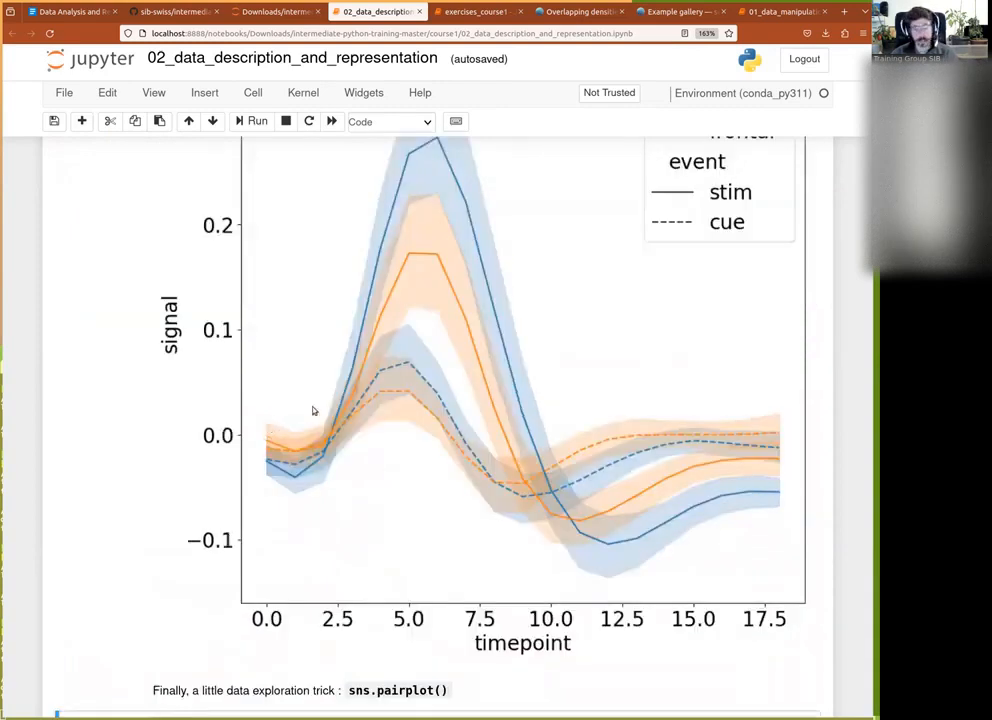
pyautogui.moveTo(283, 350)
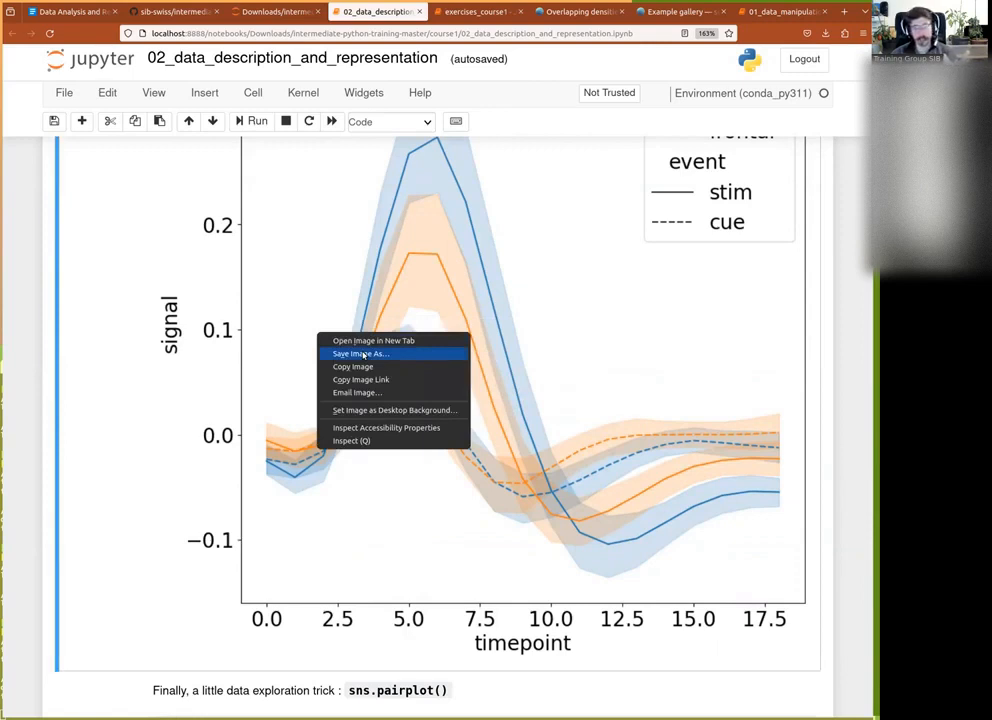
pyautogui.scroll(-3)
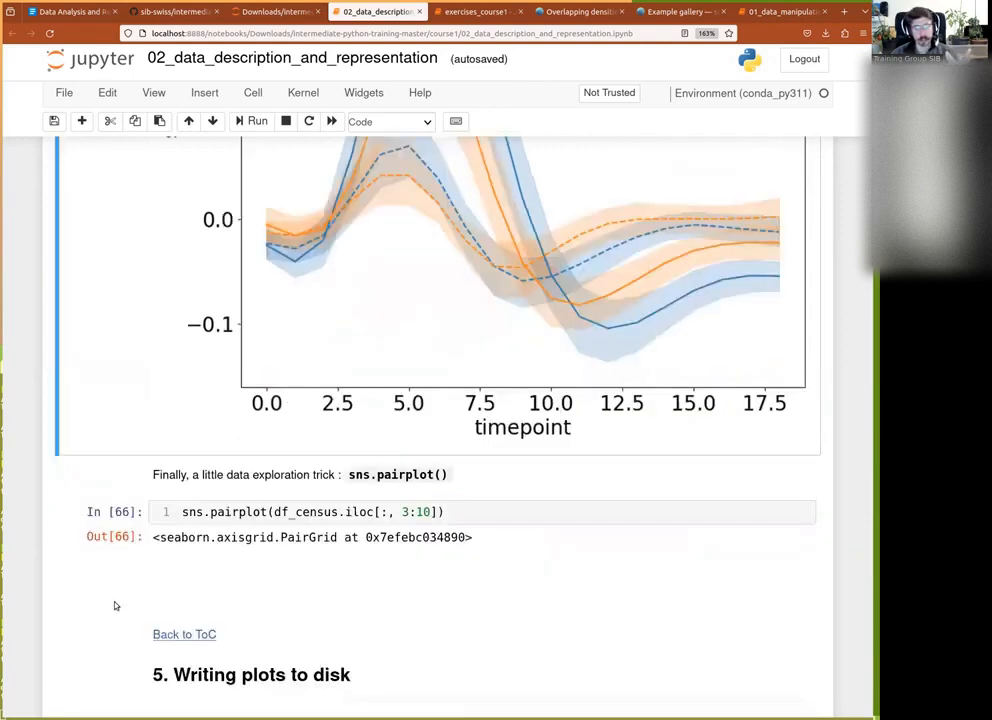
pyautogui.scroll(-3)
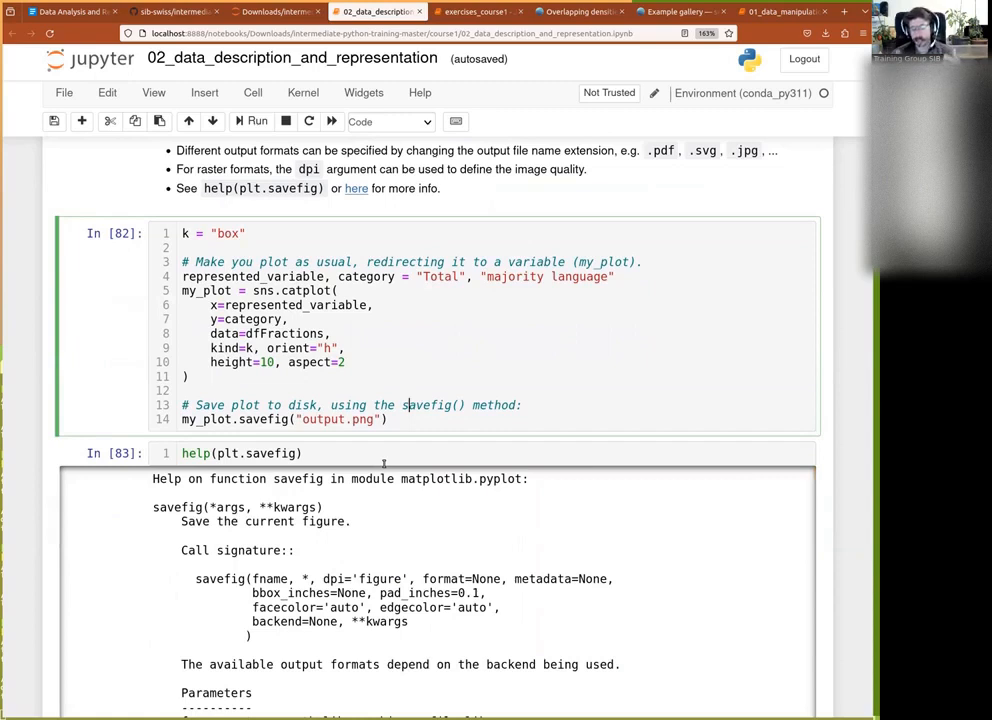
# View the saved output.png town-totals box plot from the file listing, then return to the notebook.
pyautogui.scroll(-3)
pyautogui.write('dfFractions')
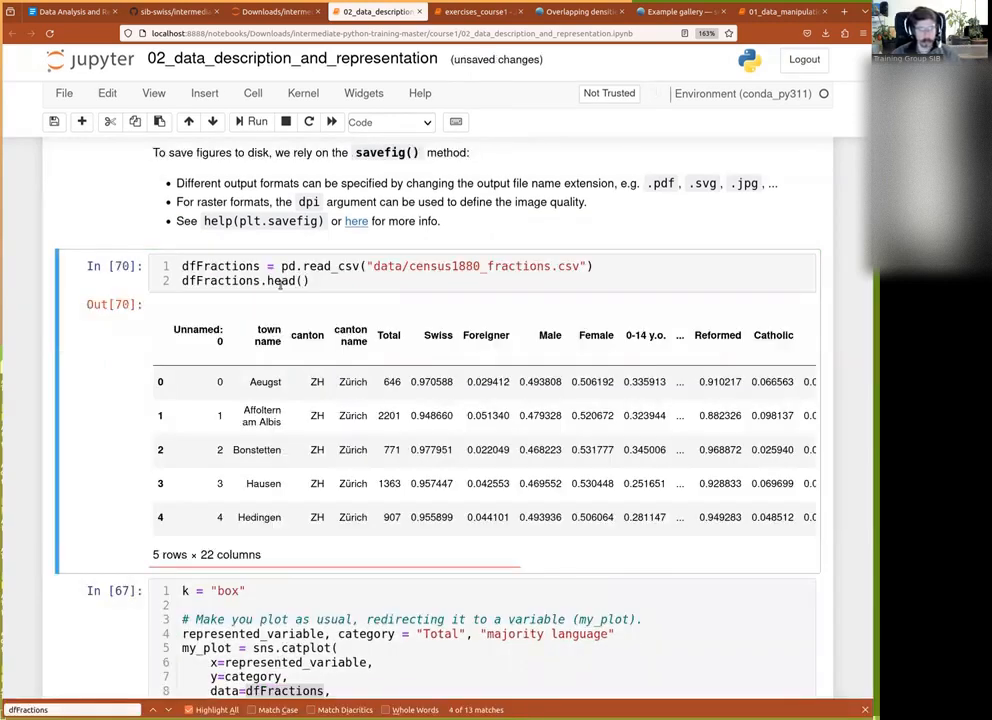
pyautogui.scroll(-3)
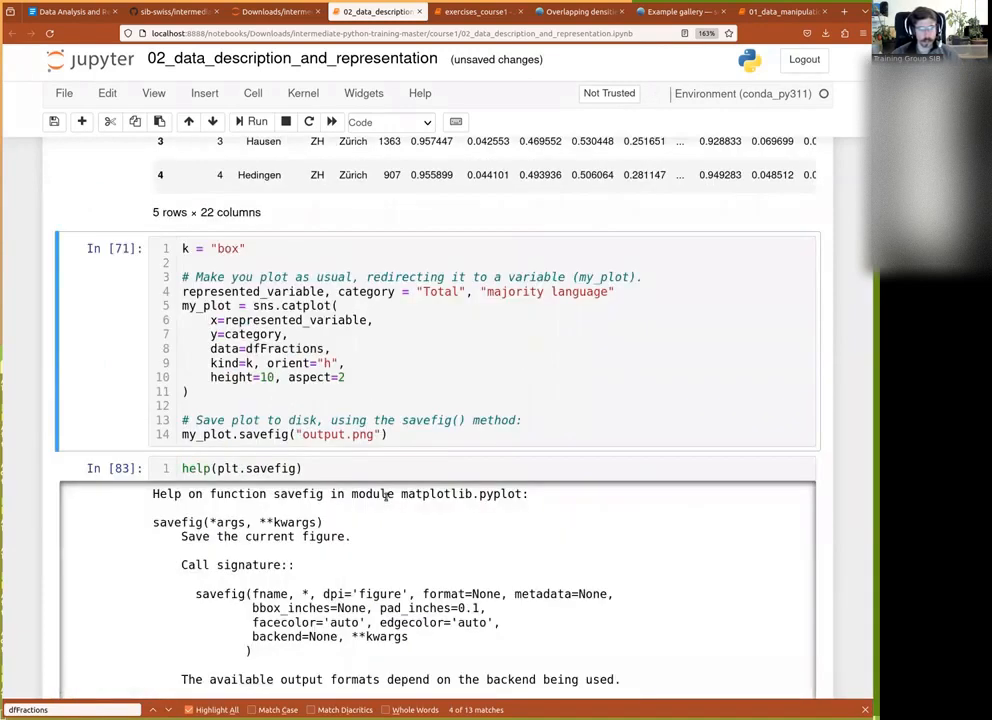
pyautogui.click(275, 11)
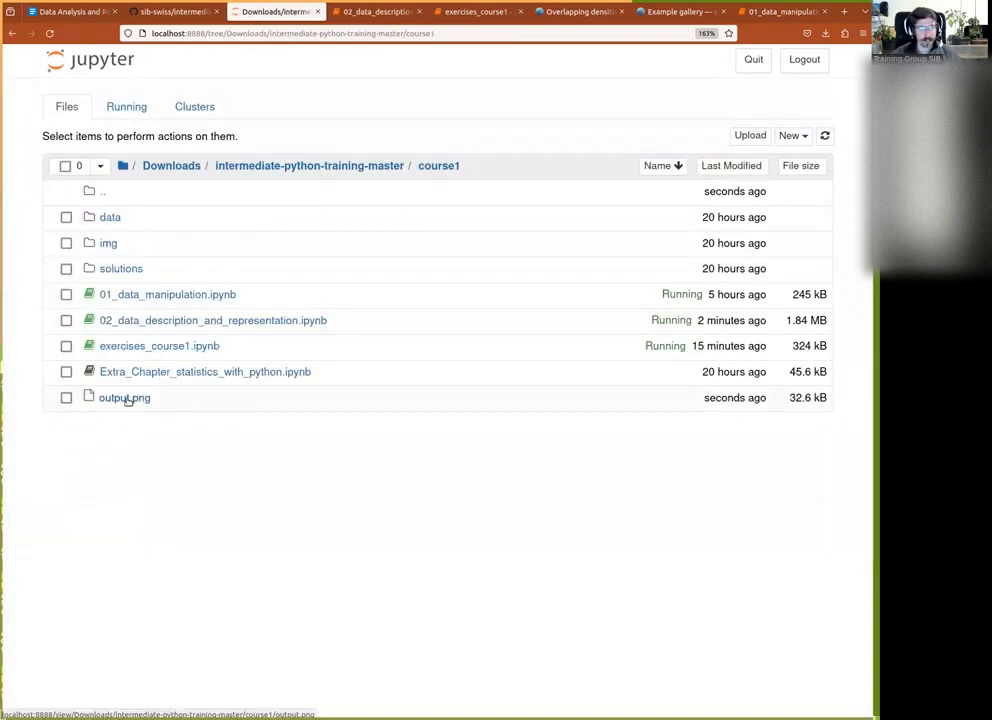
pyautogui.click(124, 397)
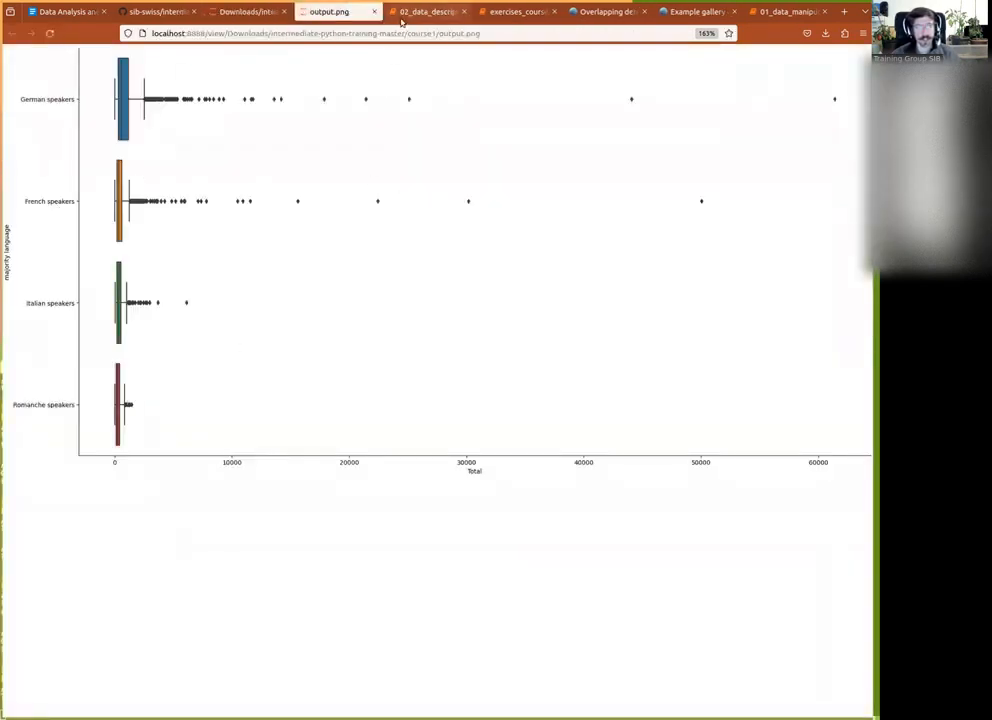
pyautogui.click(425, 11)
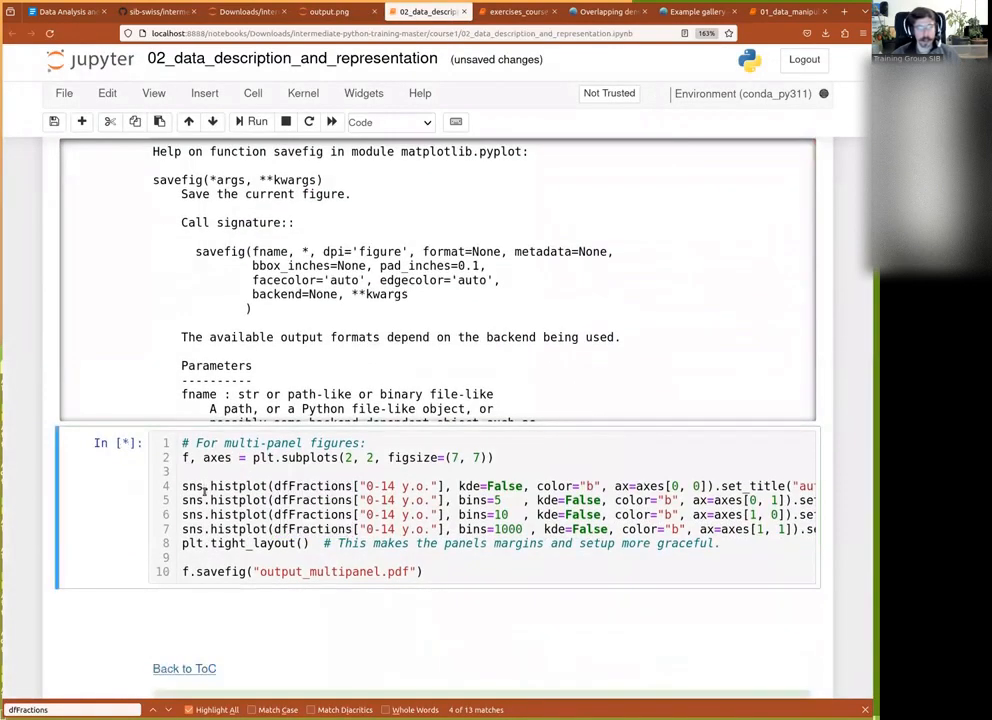
pyautogui.scroll(-3)
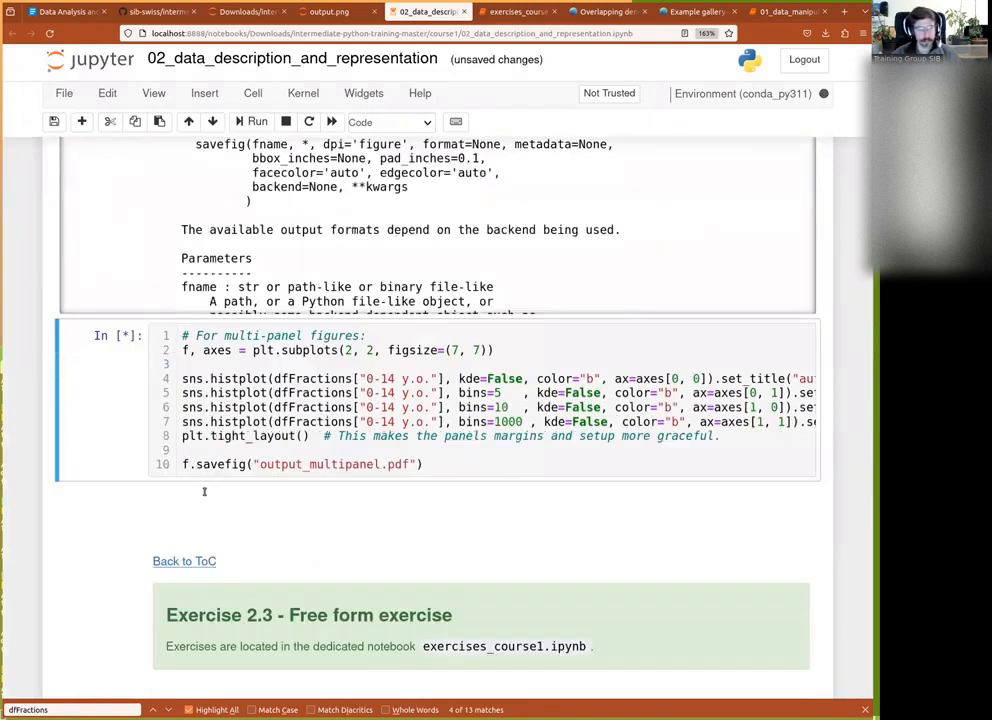
pyautogui.click(256, 121)
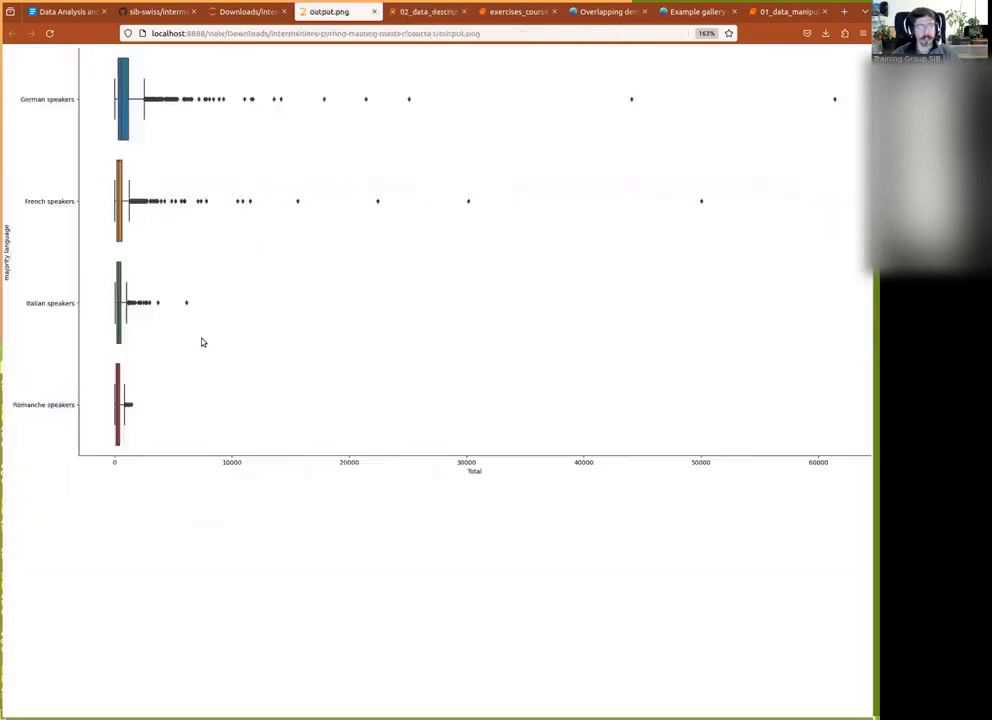
# Check the four 0–14 y.o. histograms in output_multipanel.pdf, then go back to the notebook.
pyautogui.click(305, 11)
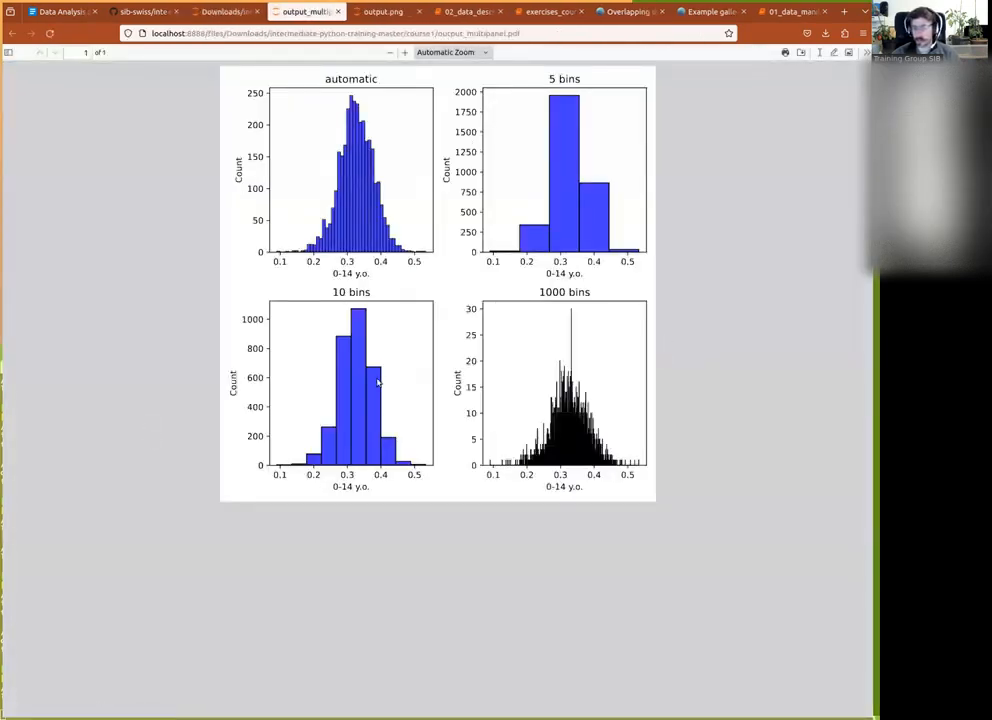
pyautogui.click(465, 11)
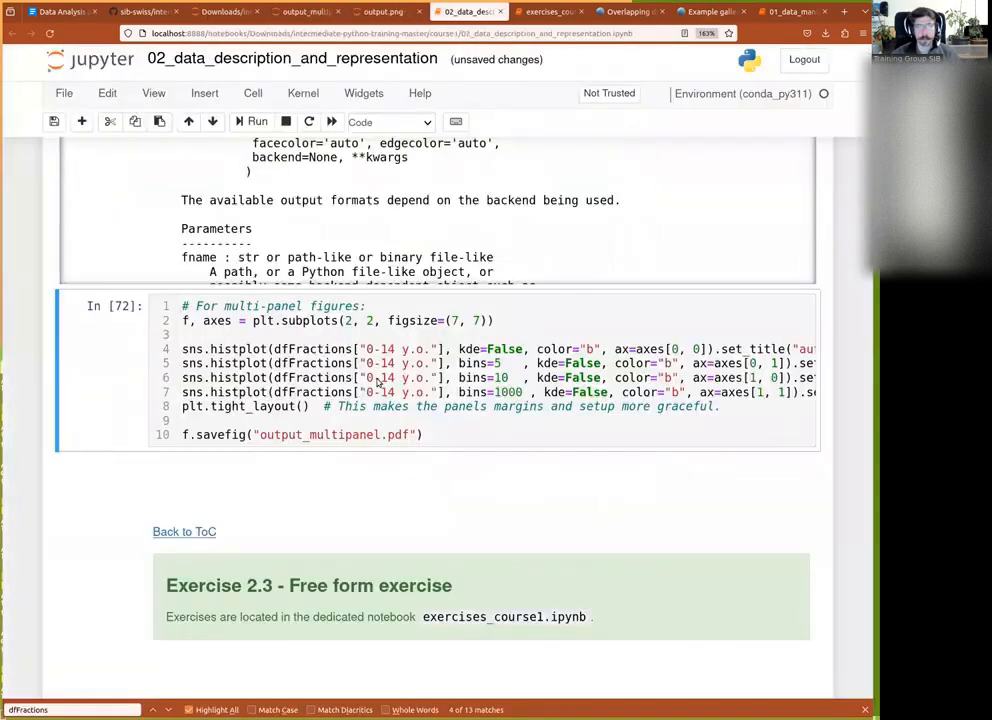